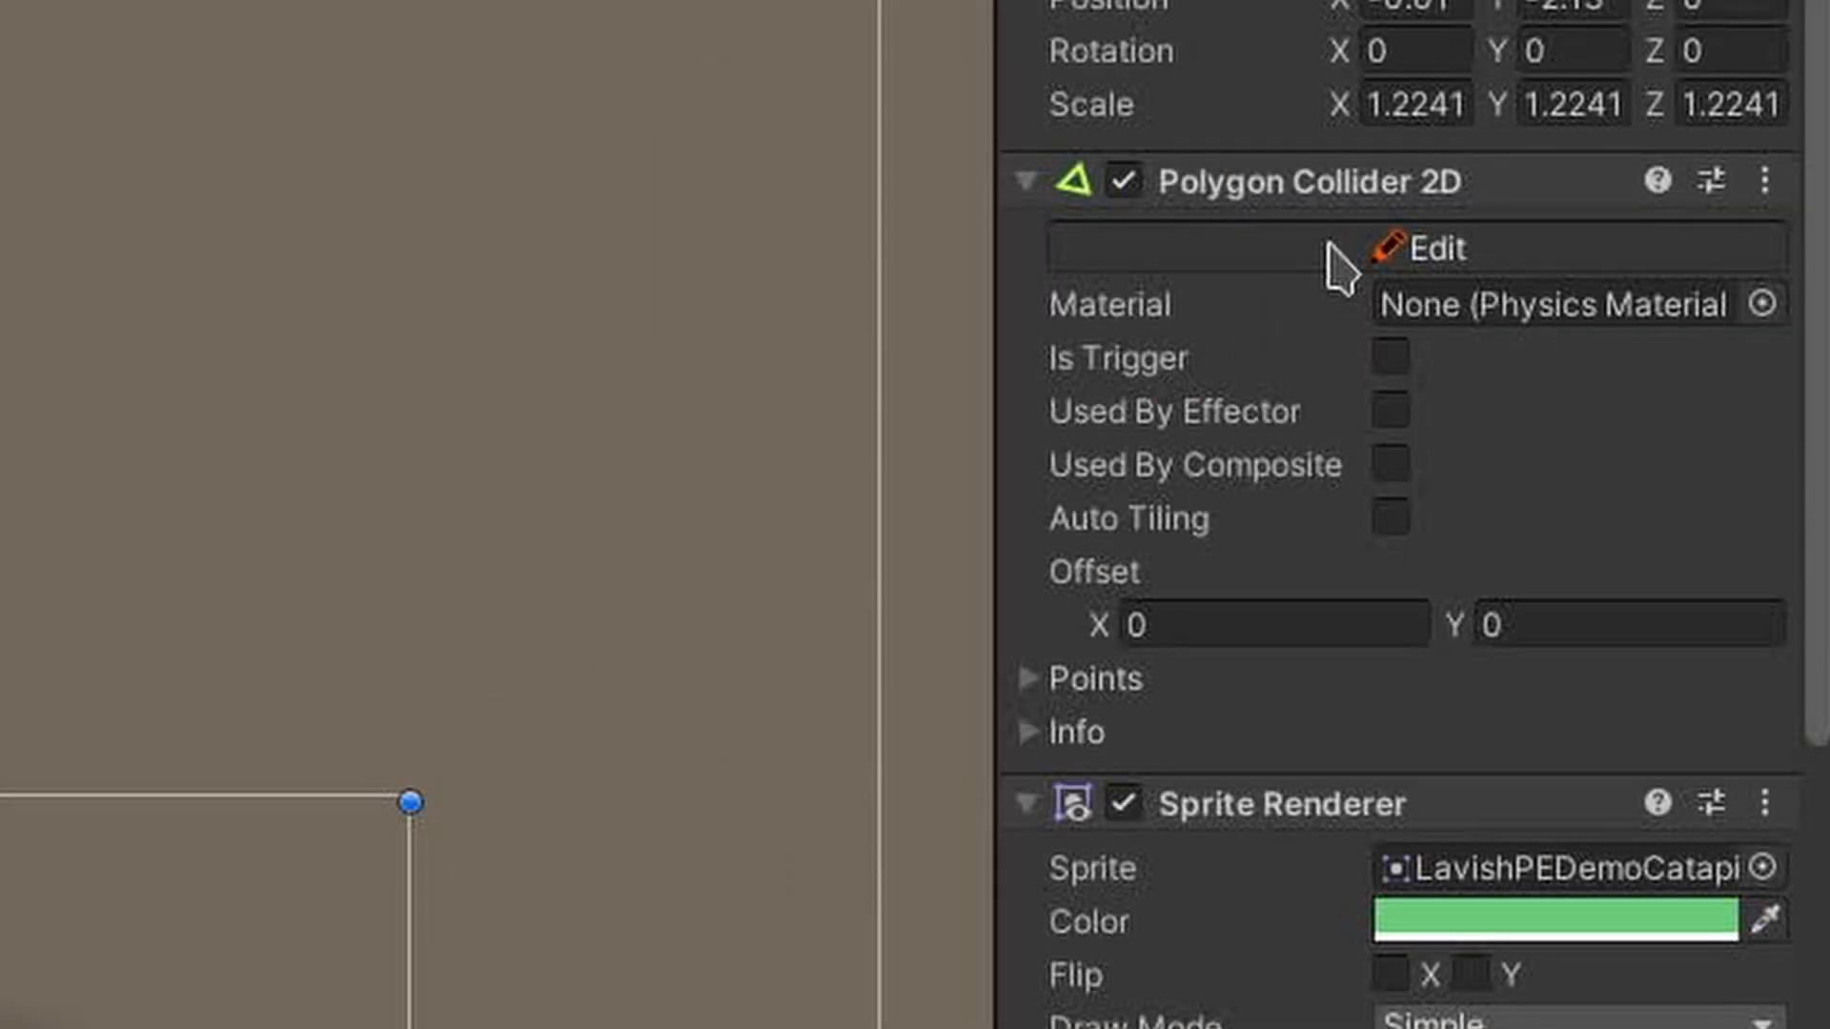
Put the caterpillar's Polygon Collider 2D into Lavish edit mode with Edit Points active.
click(1425, 247)
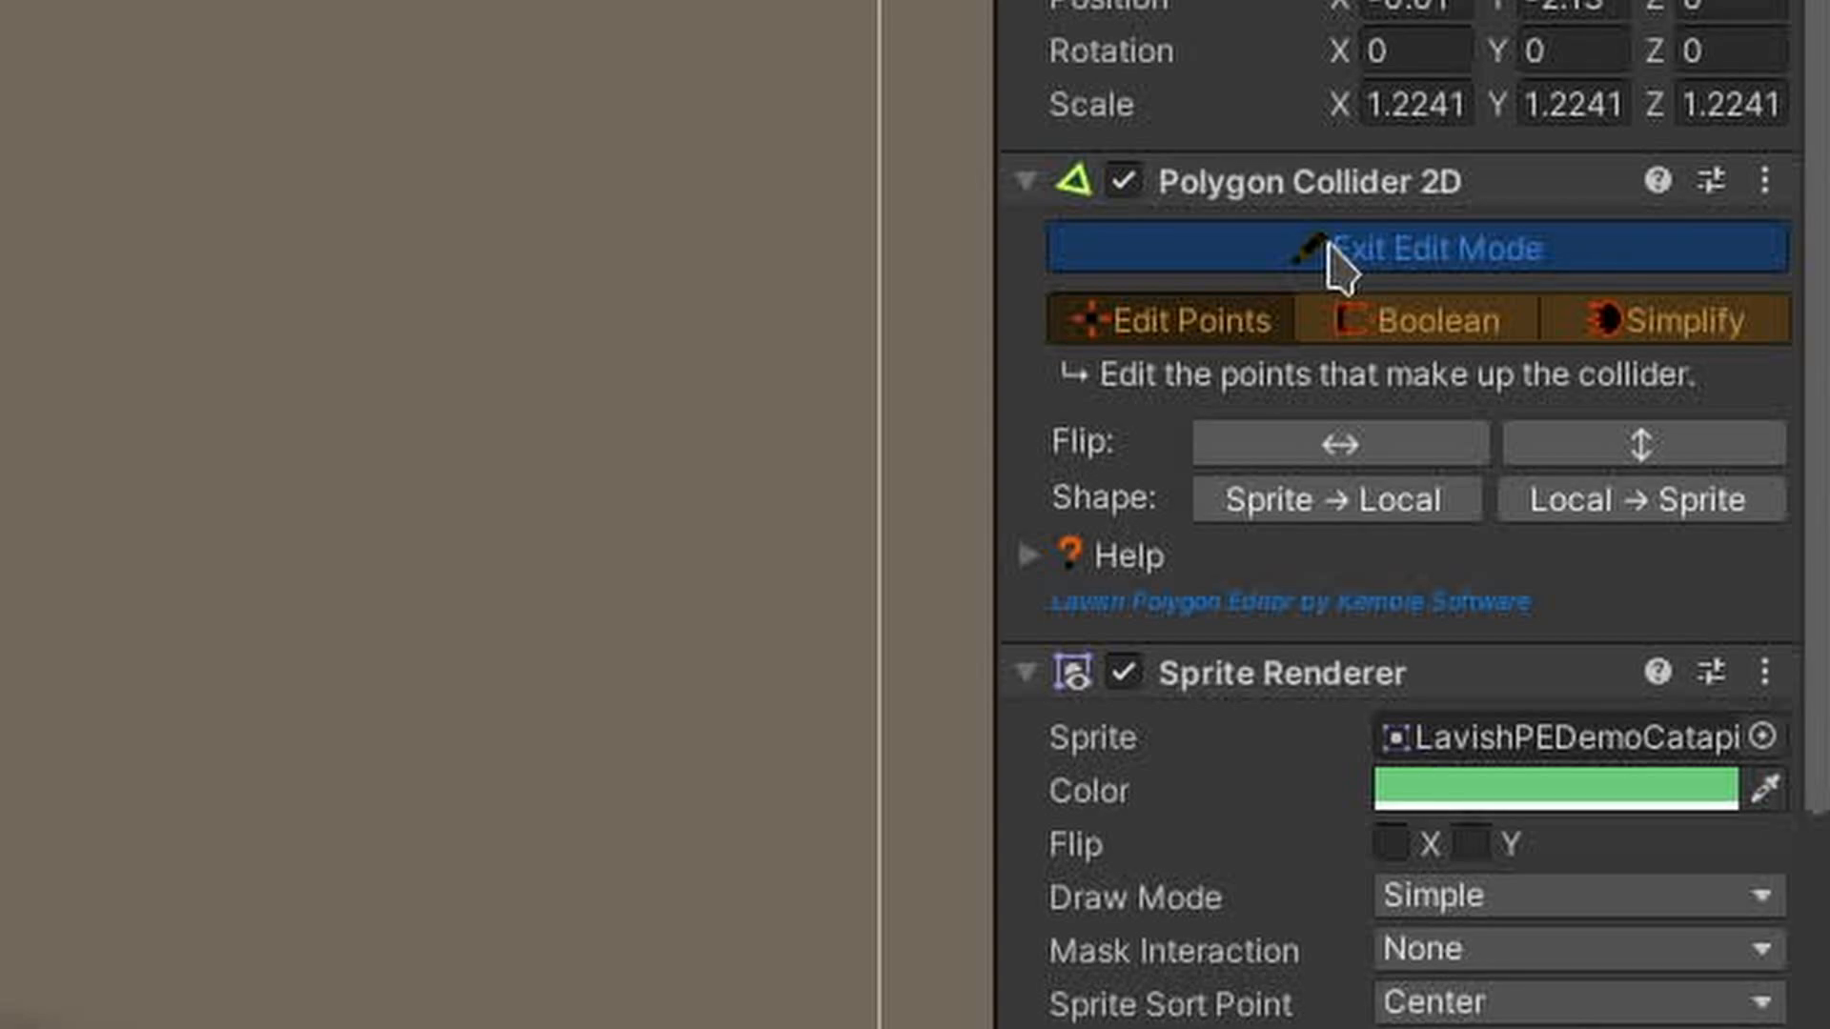
click(1419, 247)
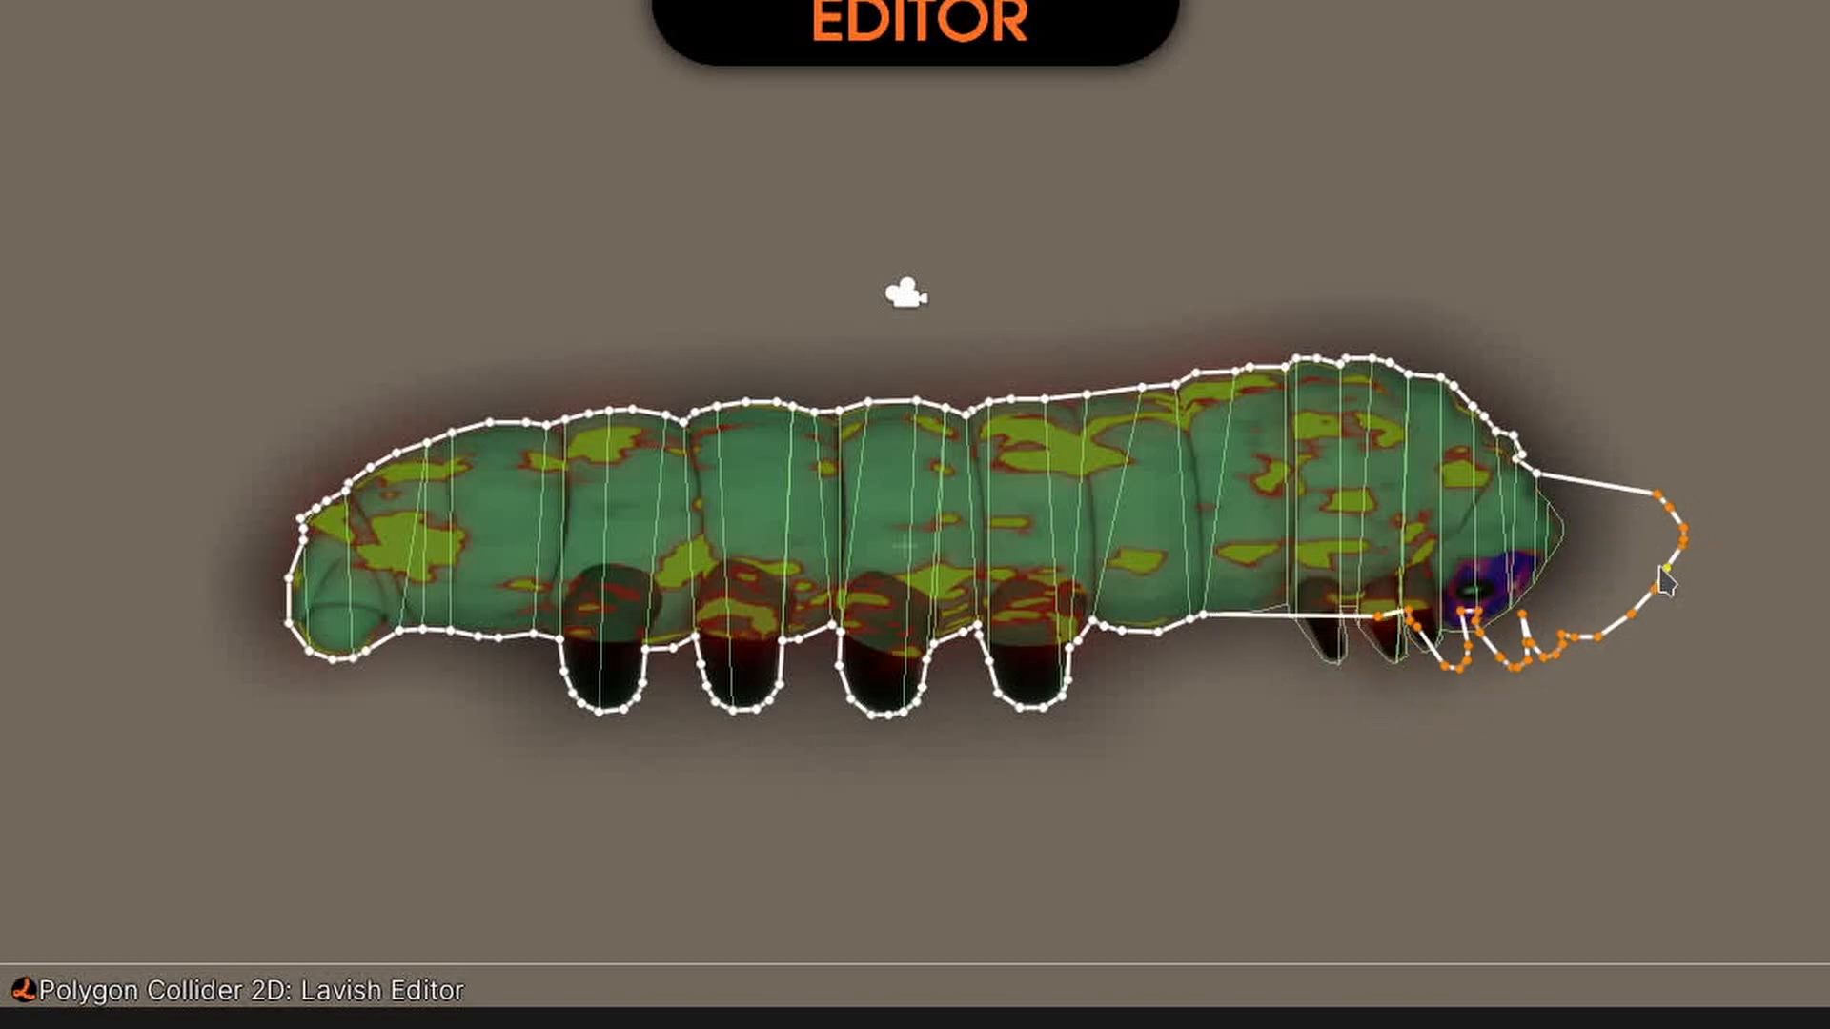
Reposition the head points, then insert a new top-edge point raised slightly above the edge.
drag(1669, 589, 1447, 467)
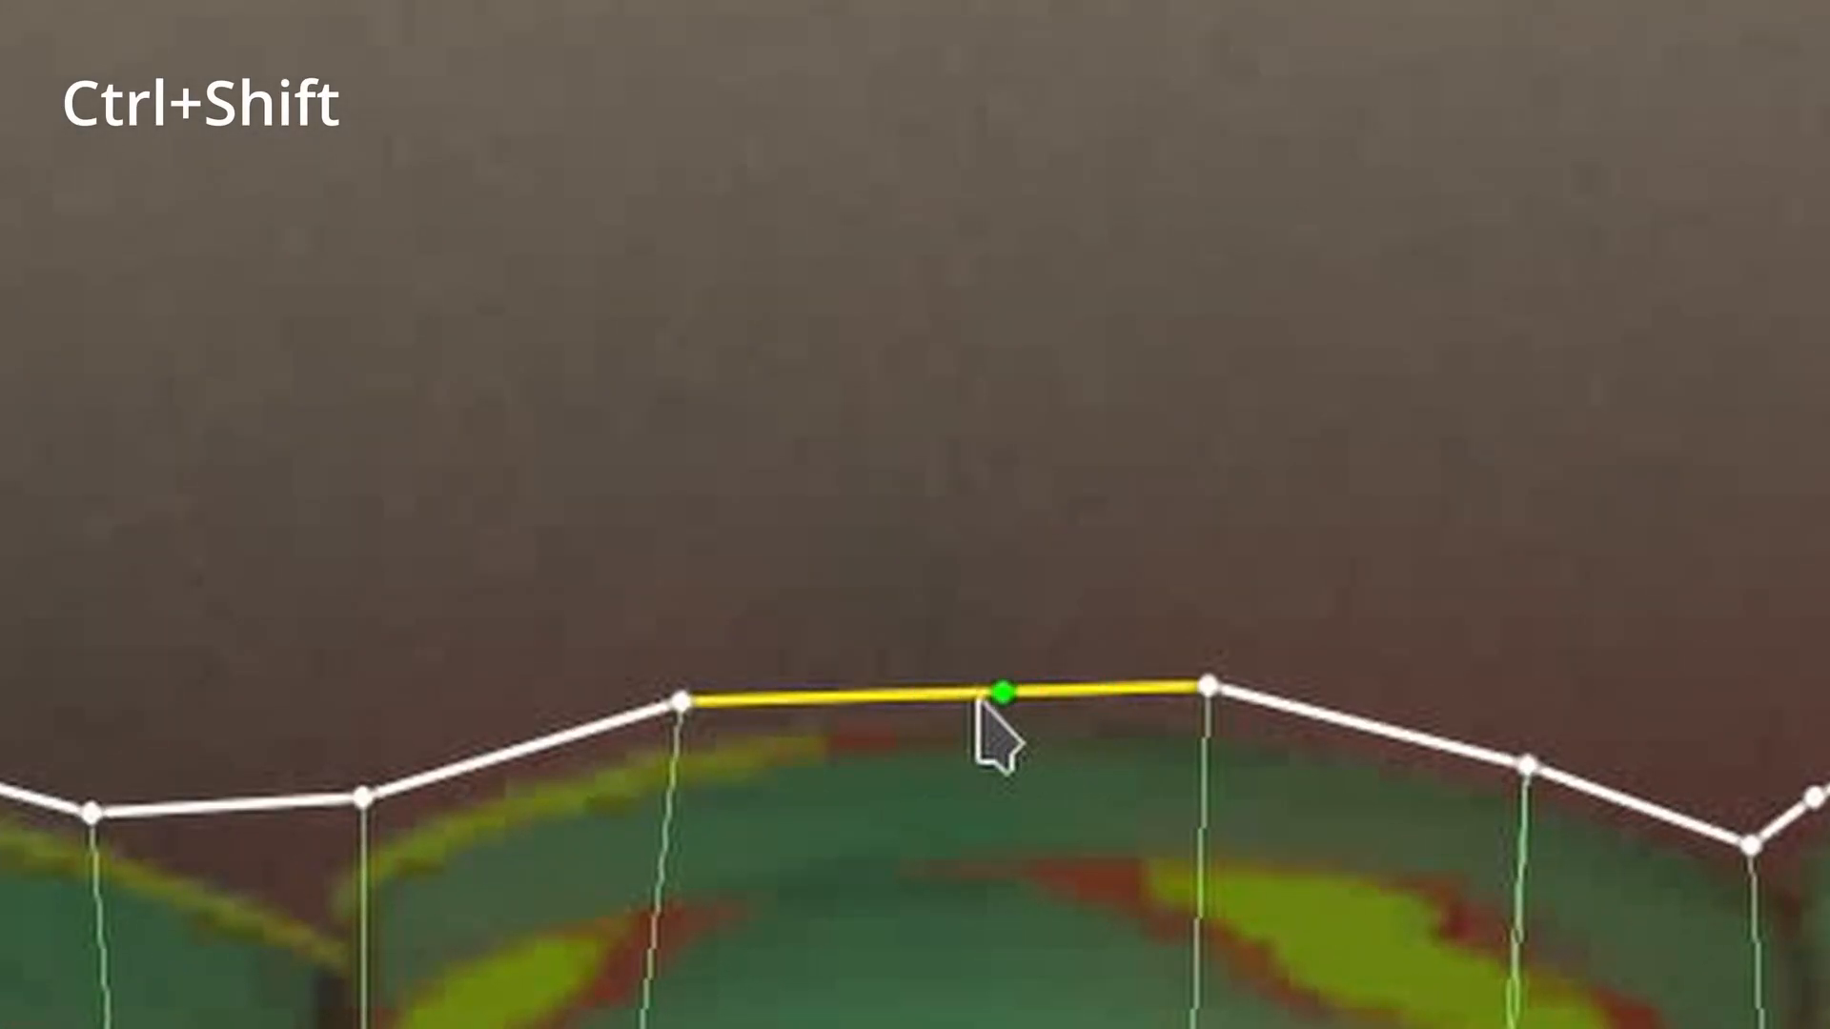
drag(1006, 691, 960, 675)
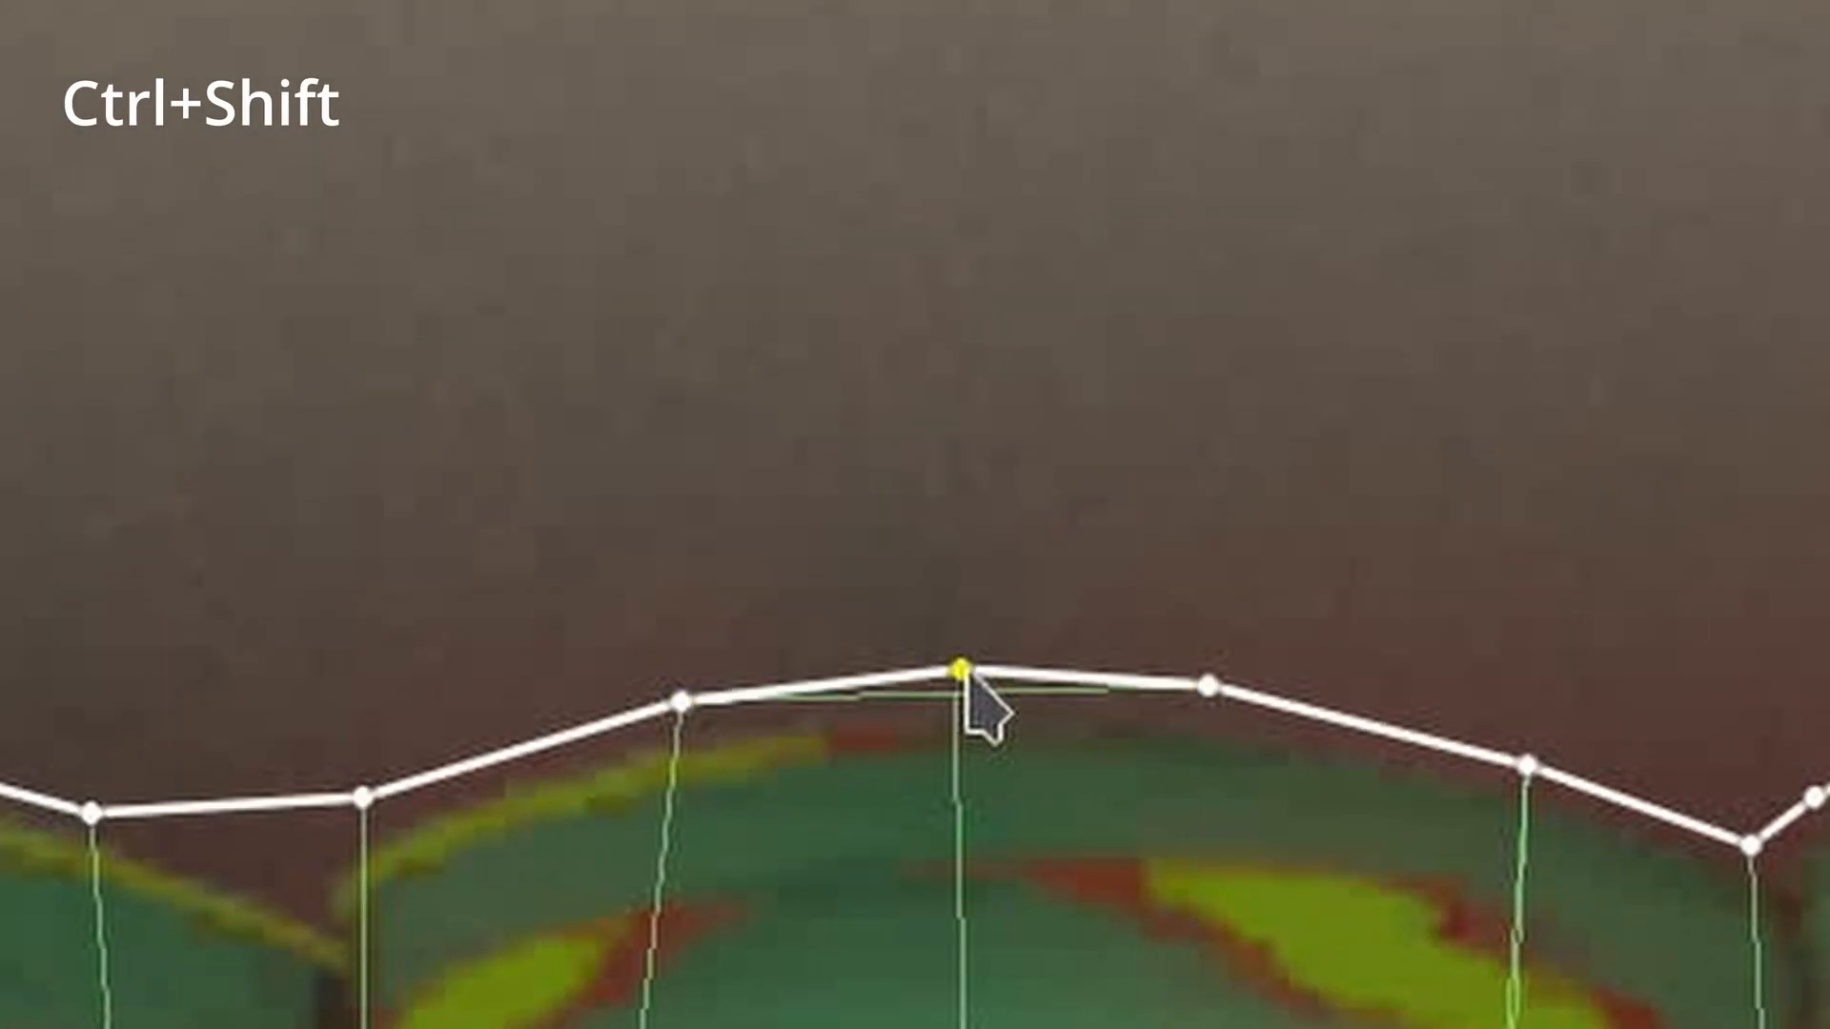
drag(957, 674, 957, 255)
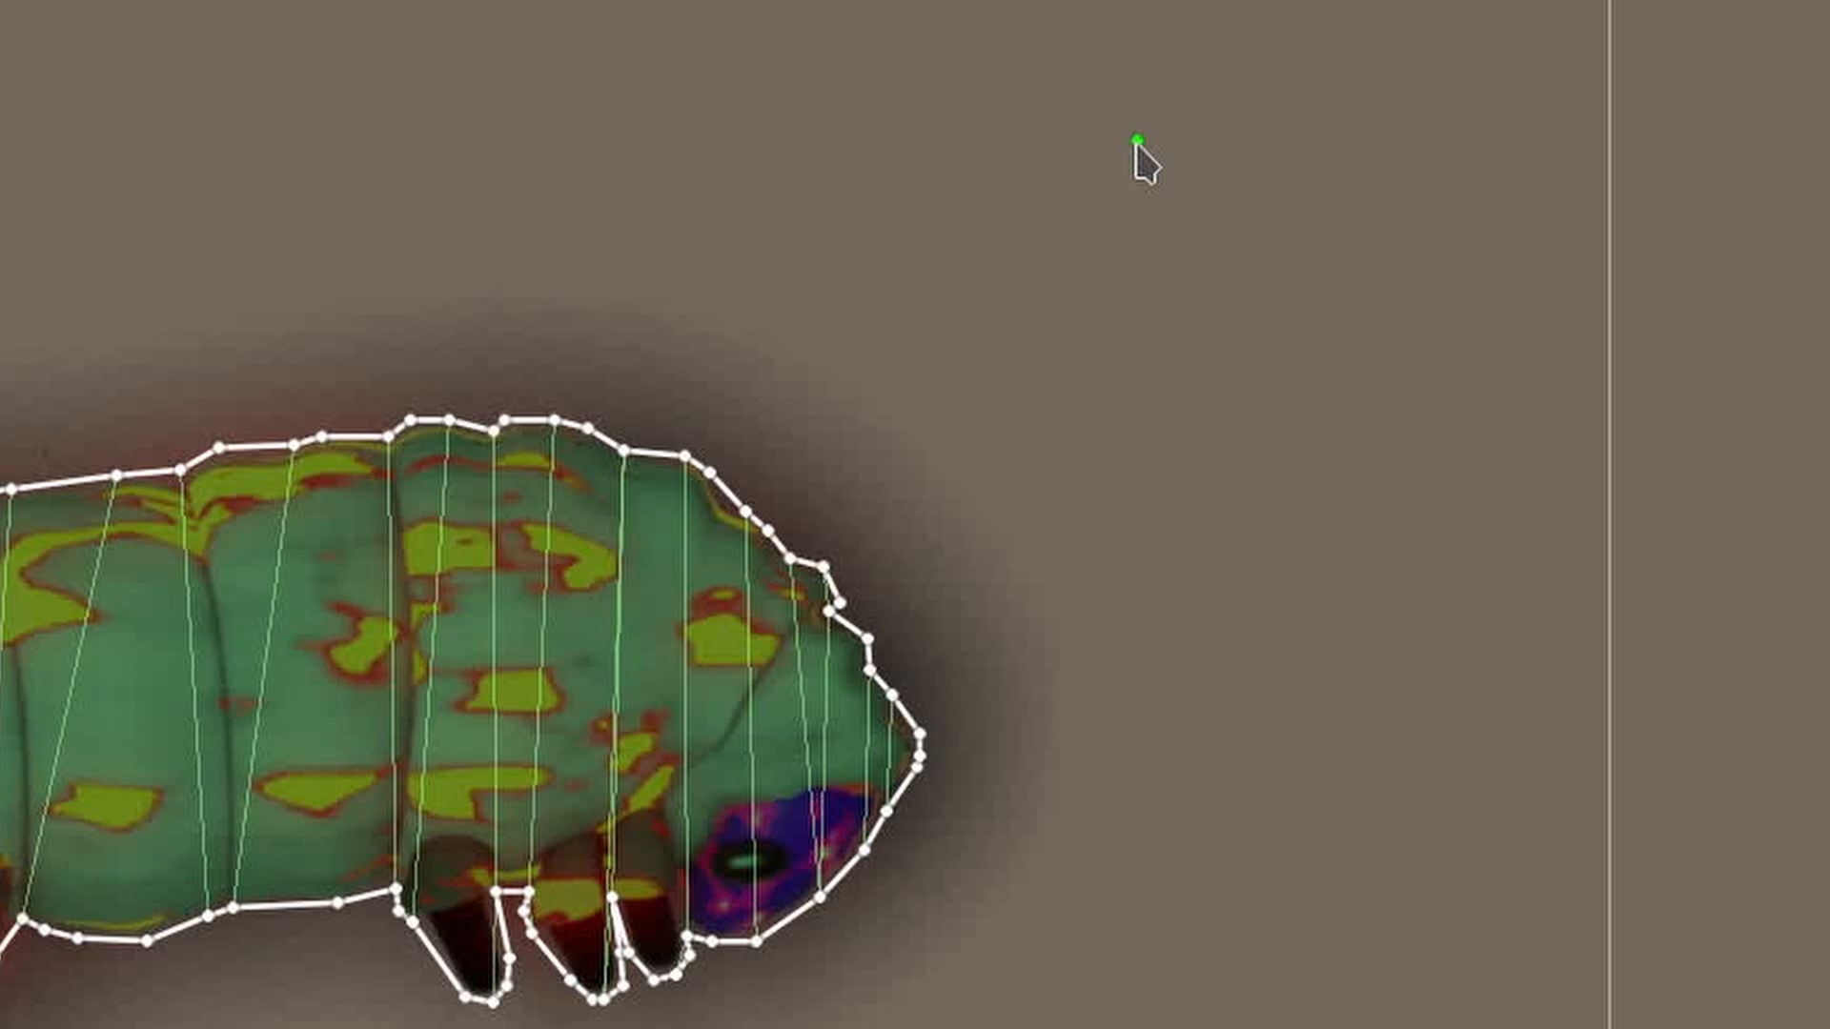
Draw a standalone triangular collider path in the empty space right of the head.
drag(1134, 140, 1191, 273)
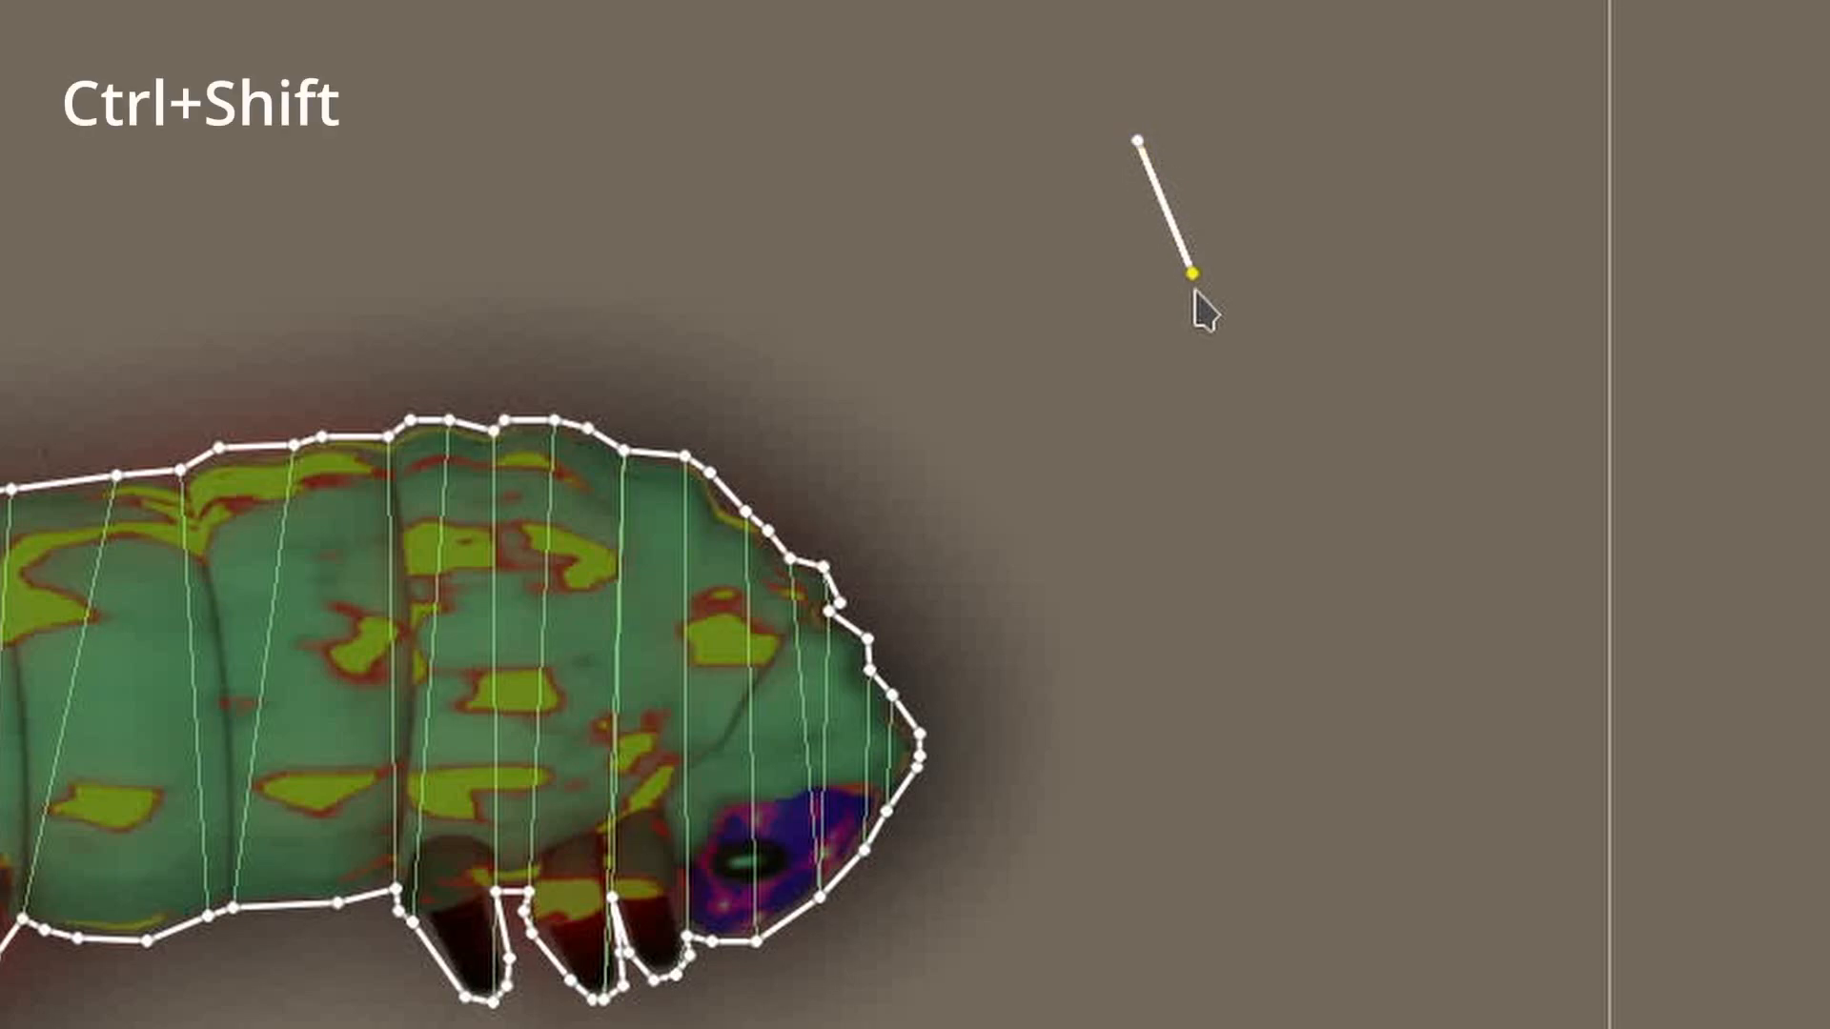
drag(1192, 273, 1199, 713)
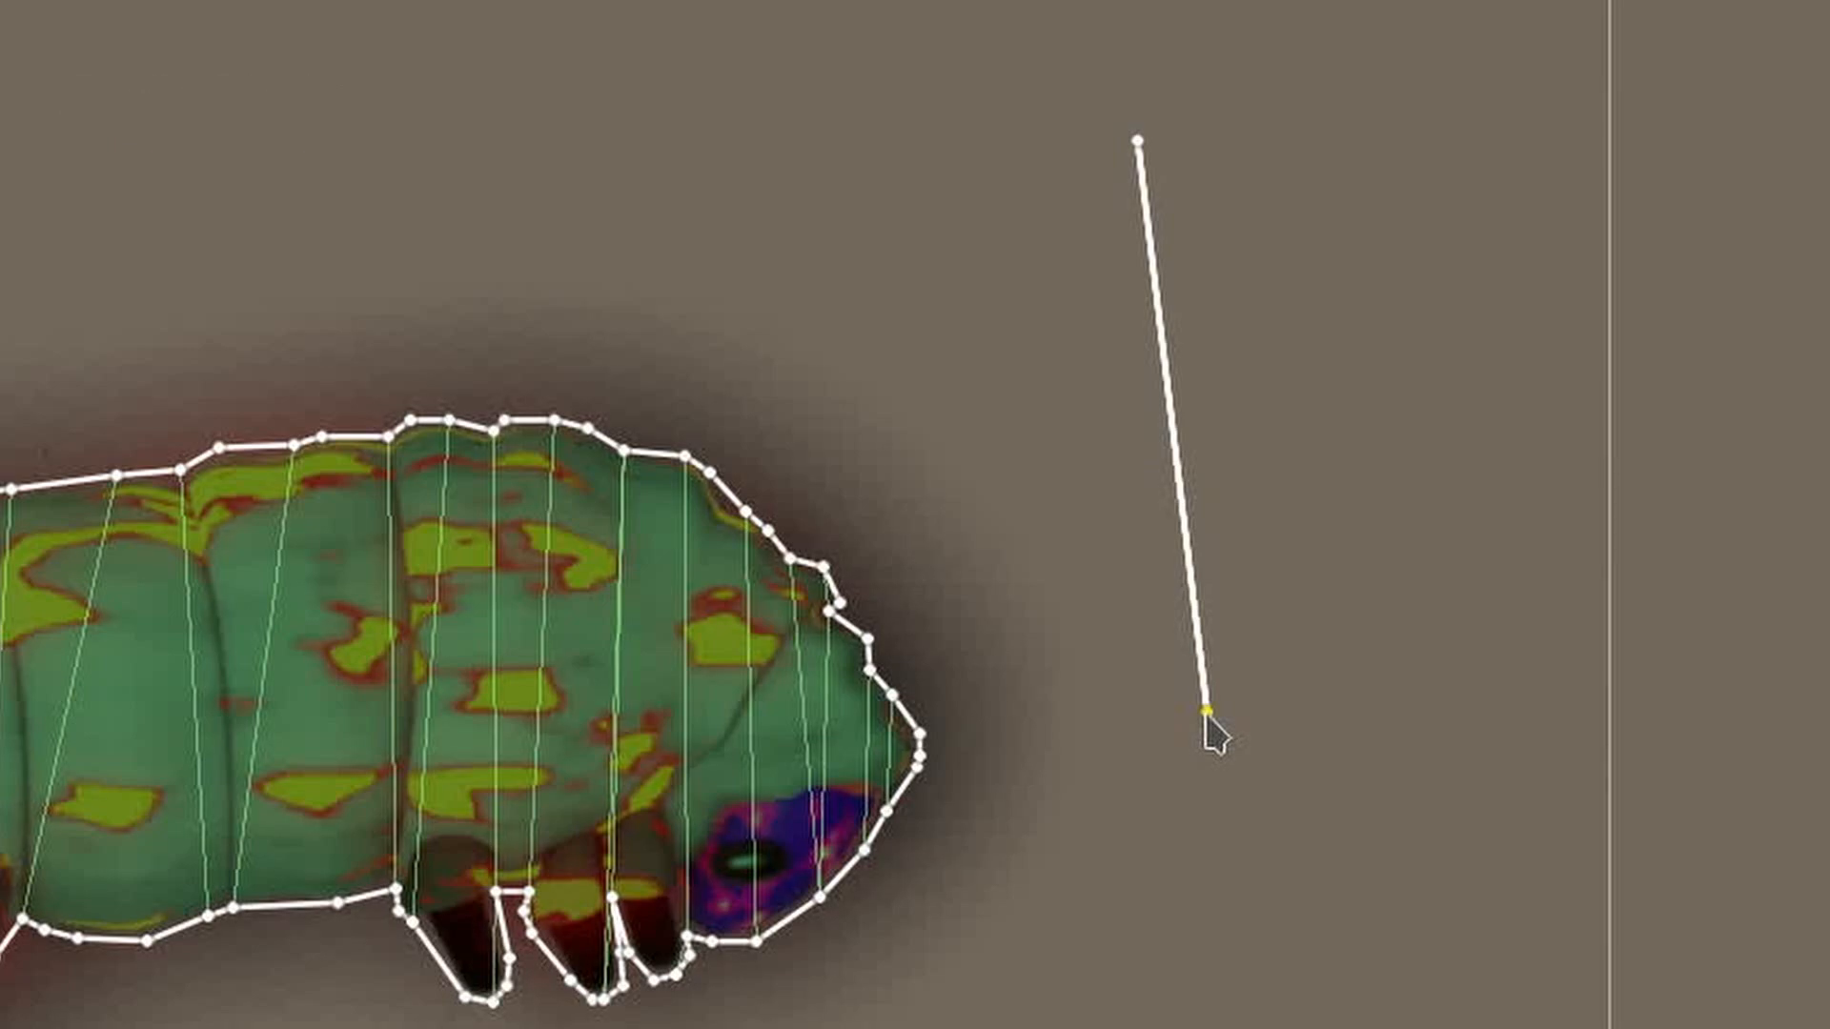
drag(1204, 714, 1166, 125)
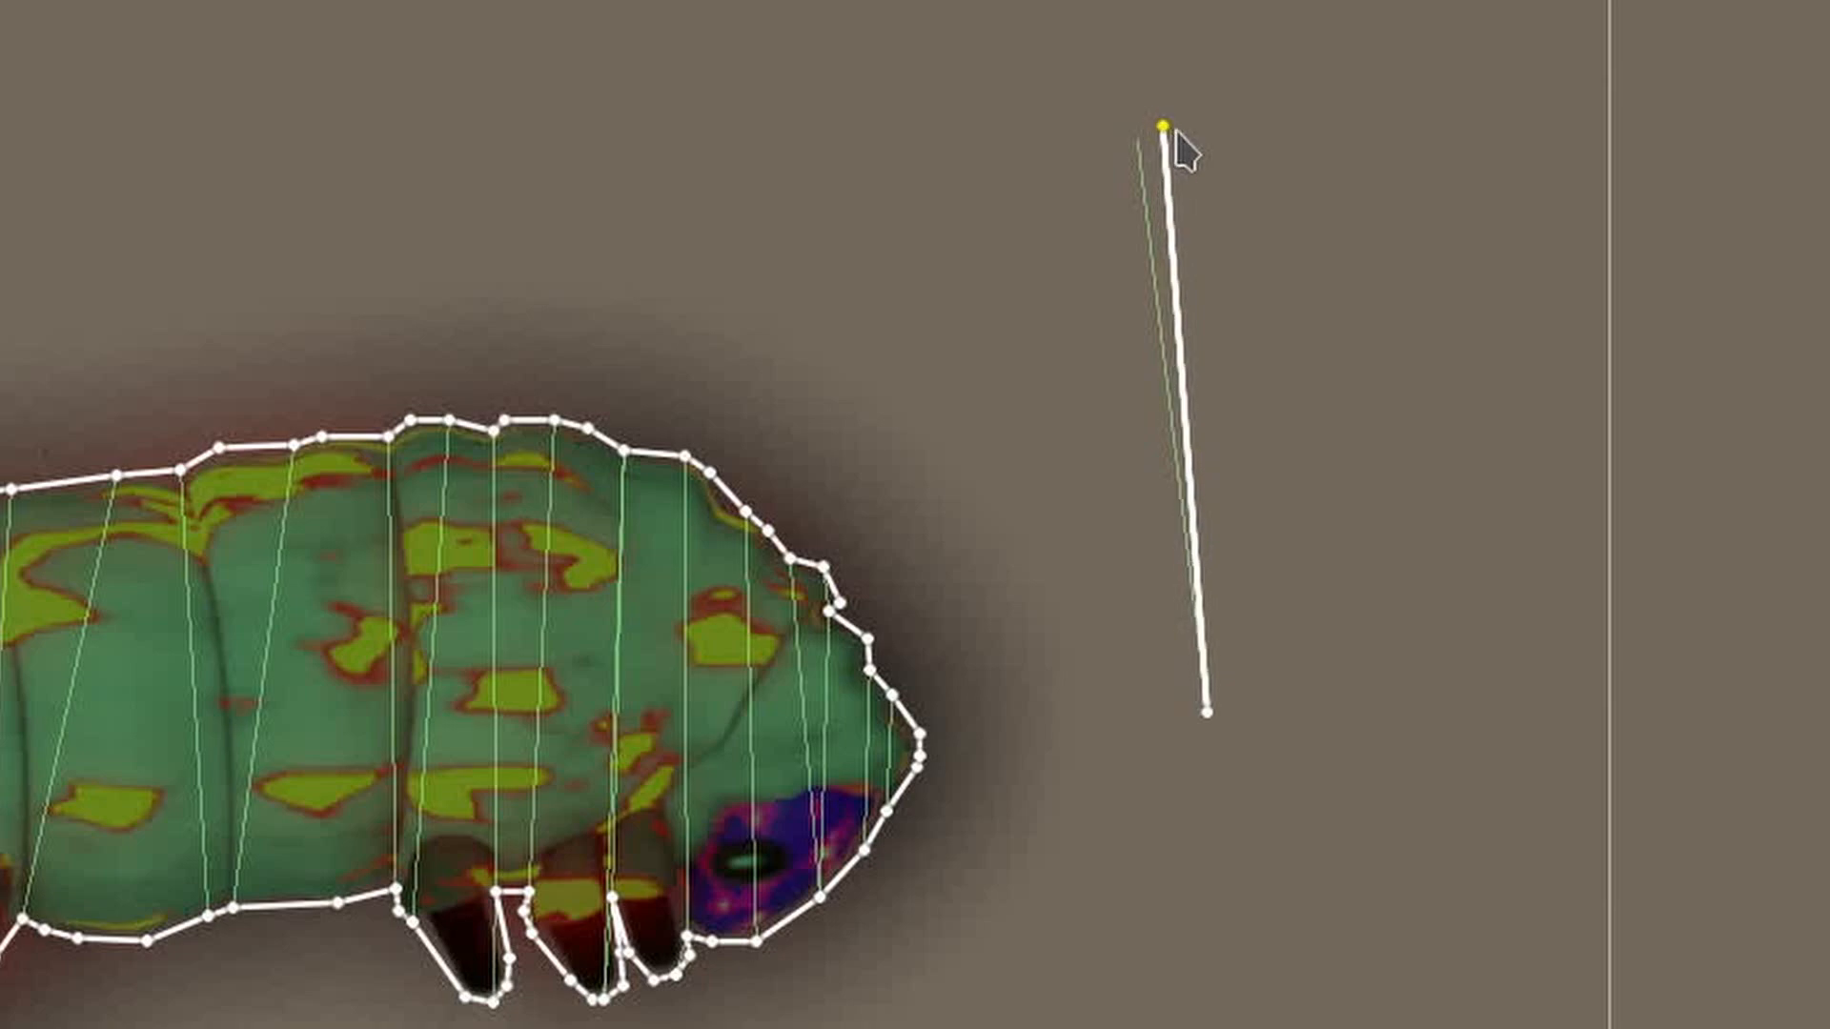
drag(1166, 125, 1307, 758)
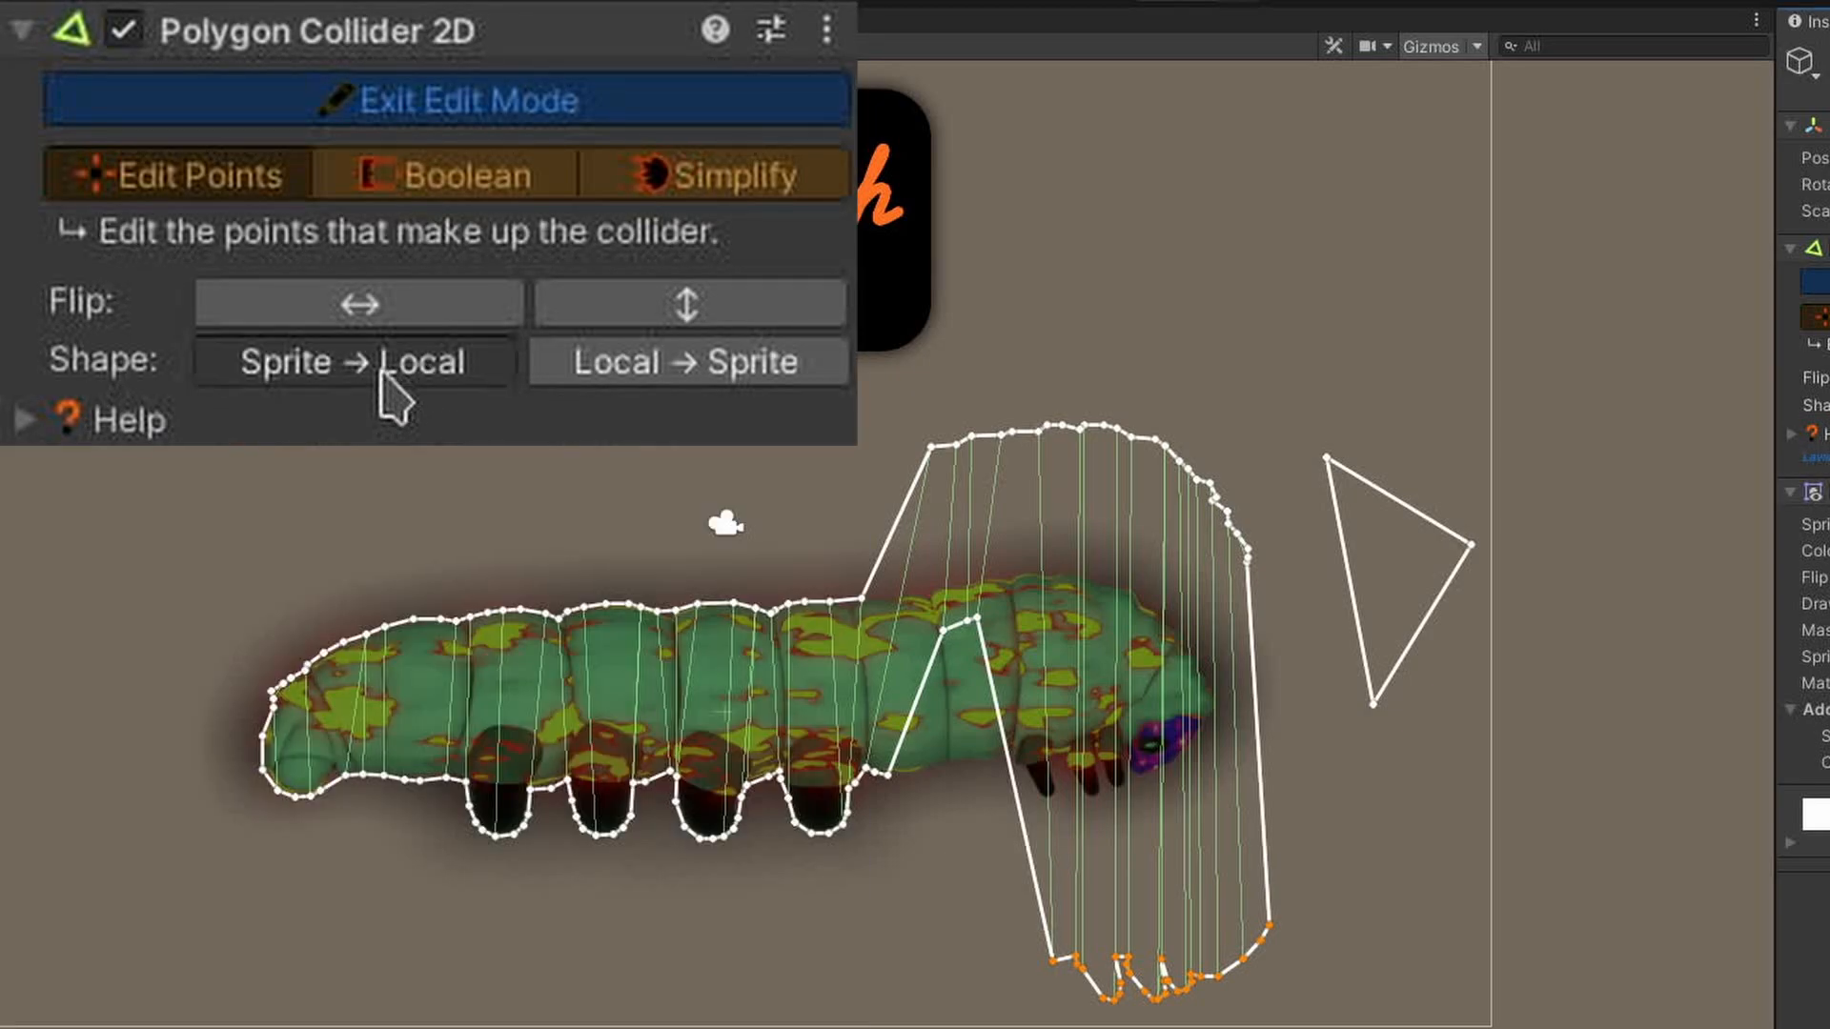
Load the sprite shape into the collider, then apply the collider shape onto the sprite asset.
click(356, 360)
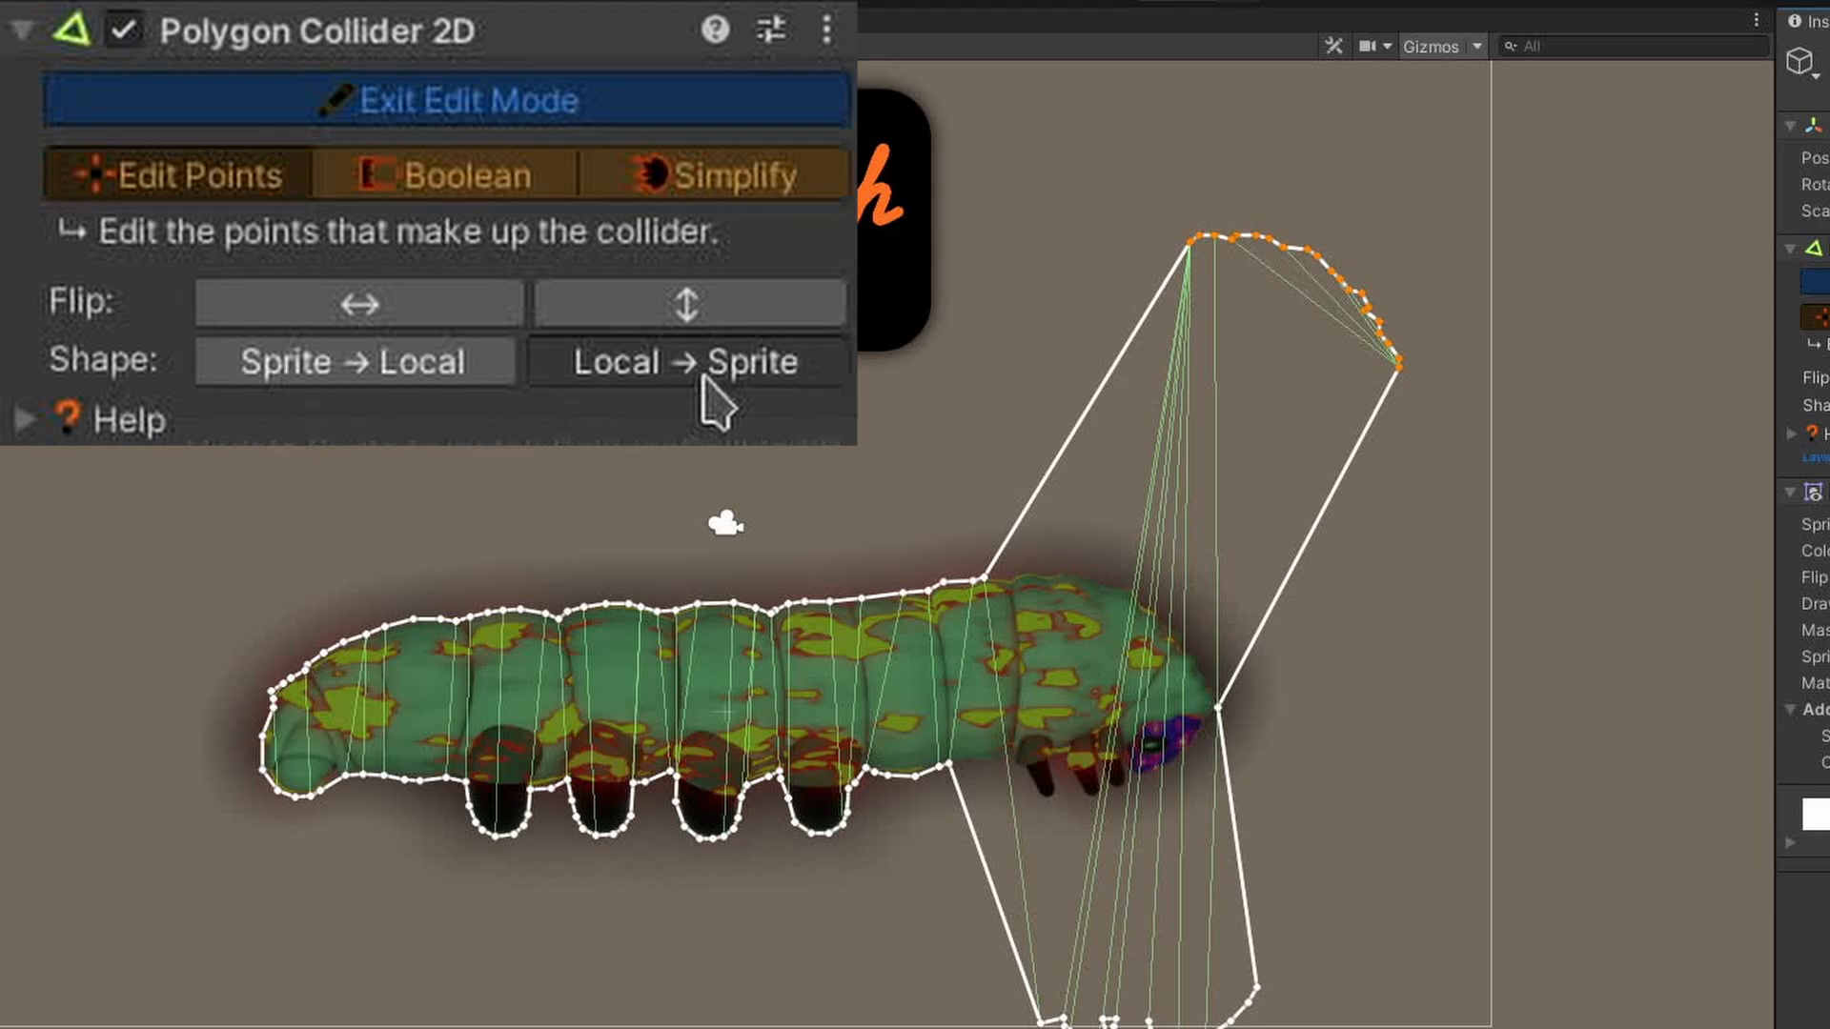
click(686, 362)
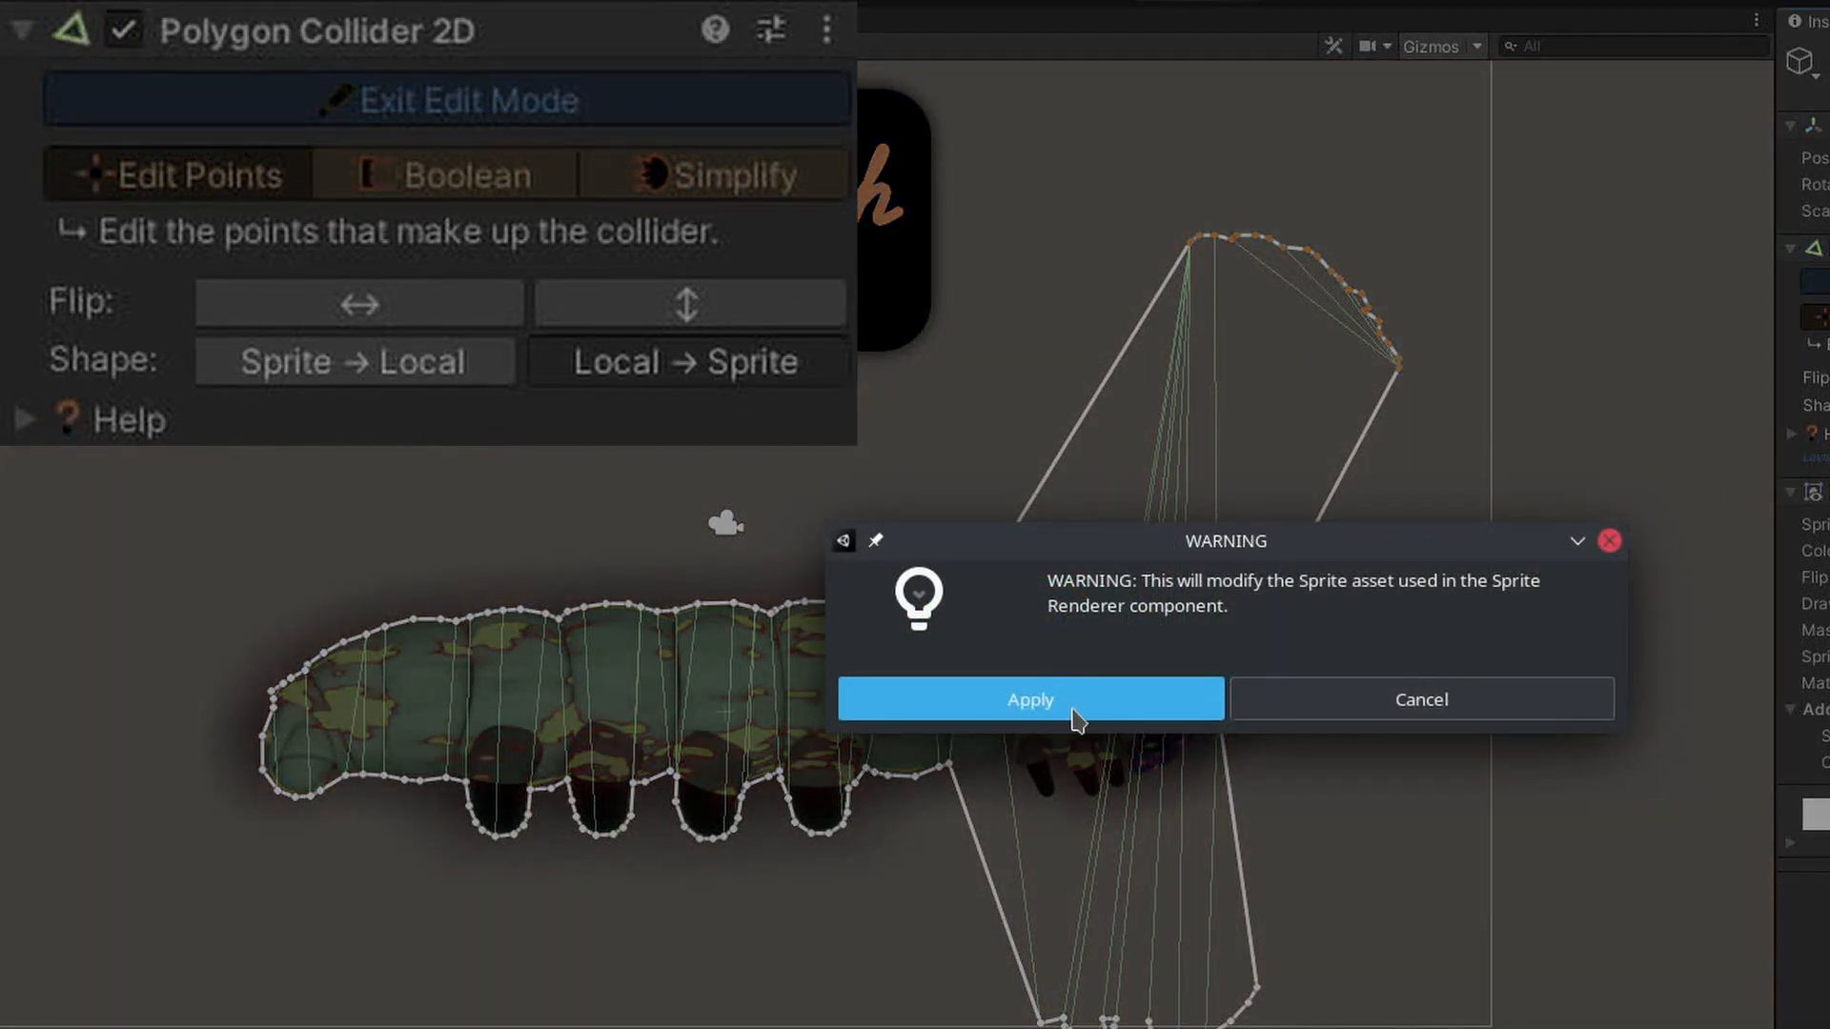
click(1029, 698)
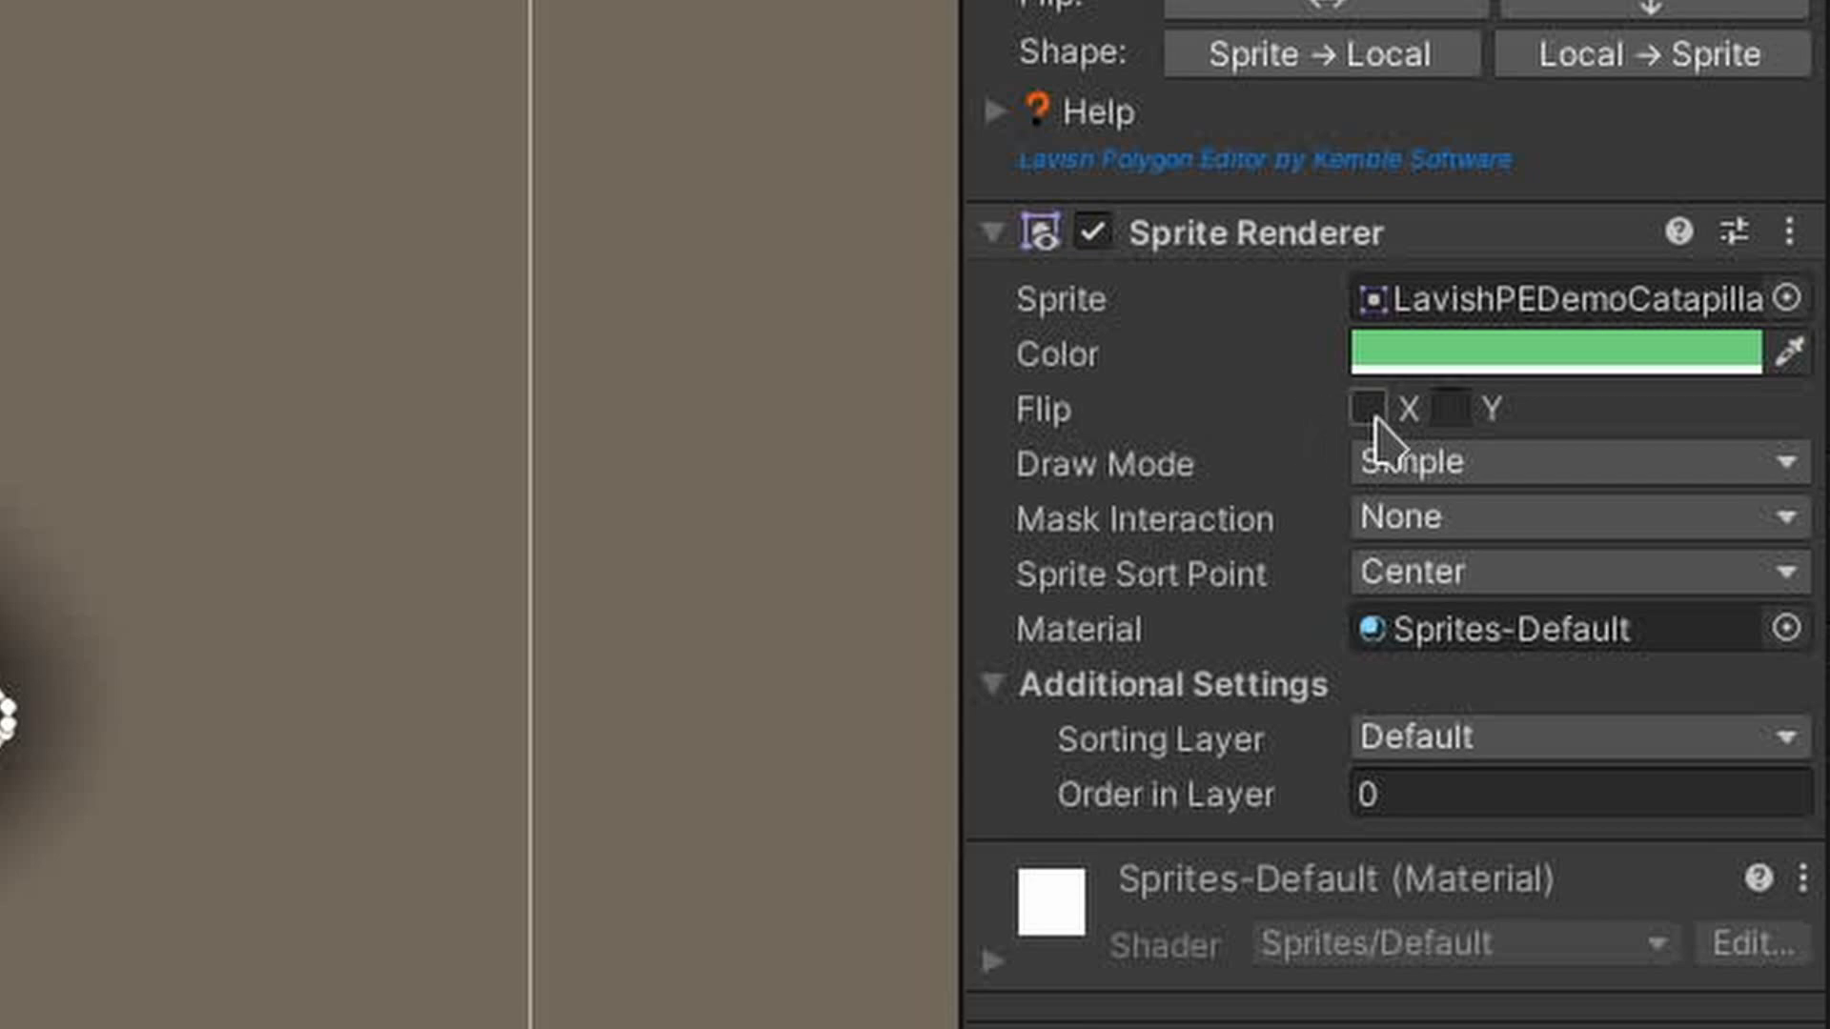
Enable Flip X on the Sprite Renderer and flip the collider horizontally to match.
click(1369, 409)
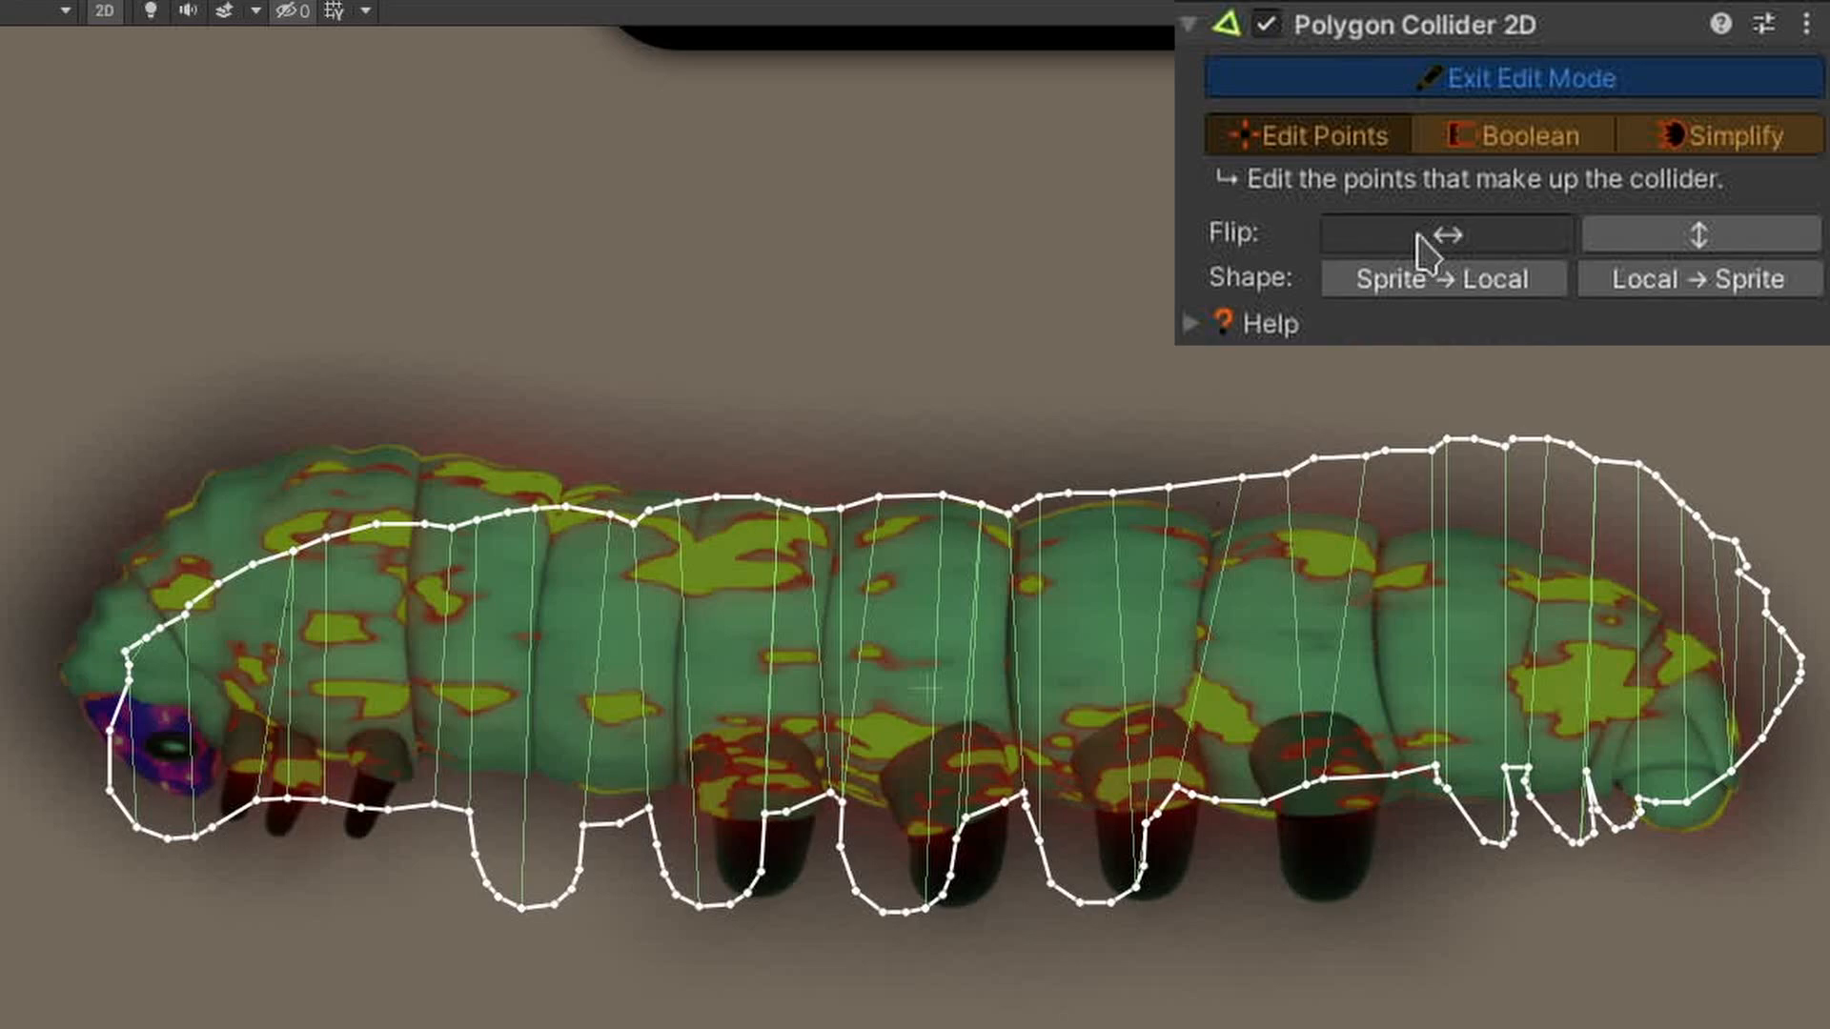
click(1444, 233)
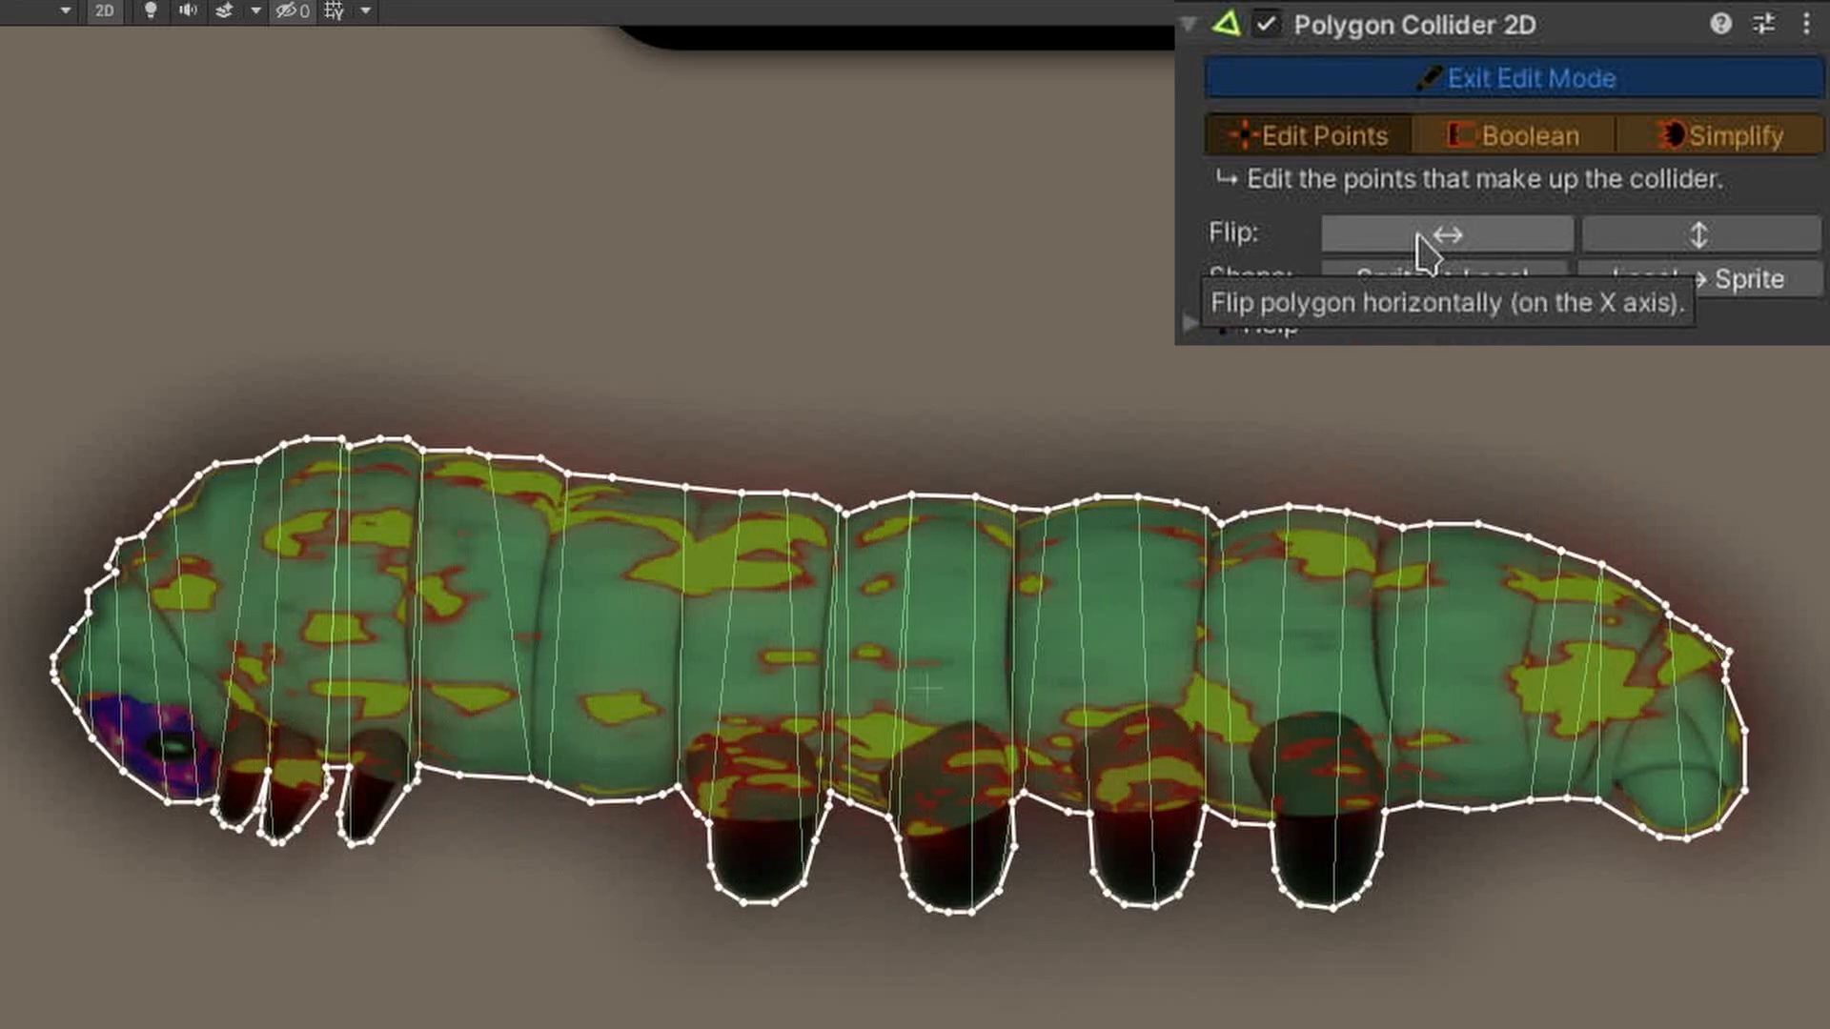
click(1512, 134)
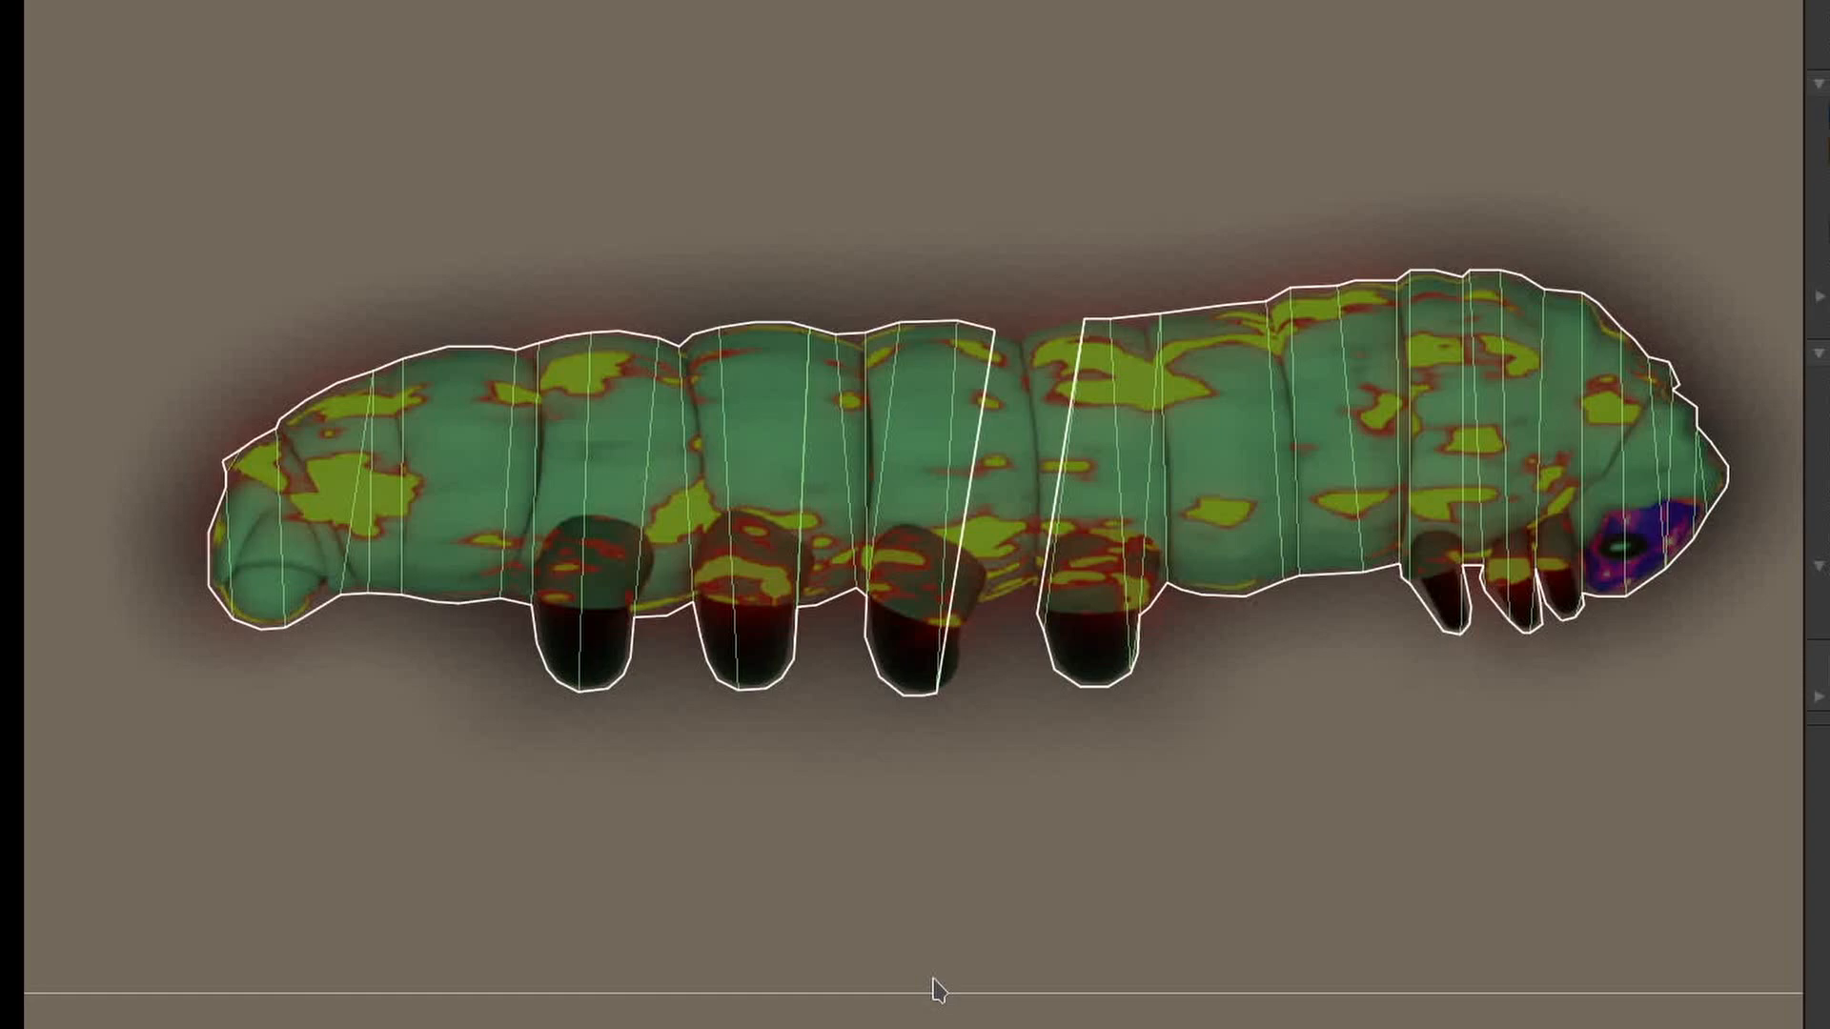
Disable Flip X and flip the collider back so the caterpillar faces right.
click(1621, 549)
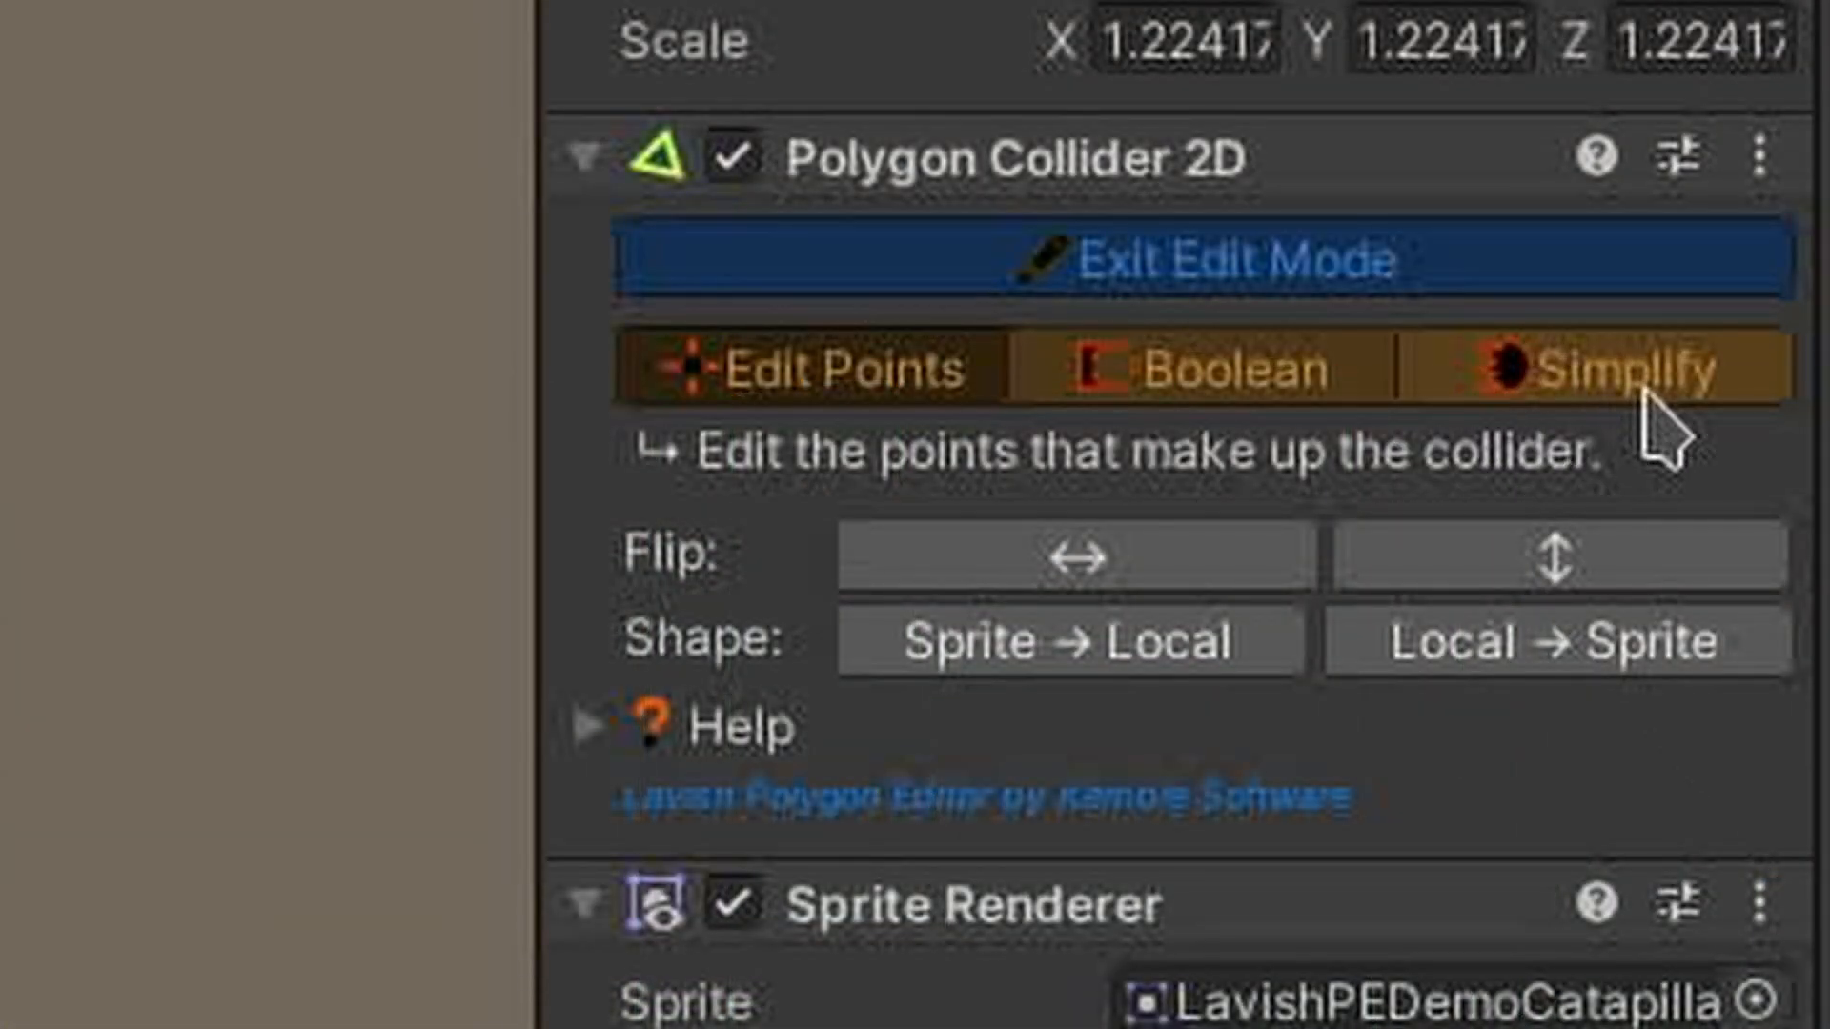
Open the Simplify options and preview progressively stronger point reductions.
click(1601, 369)
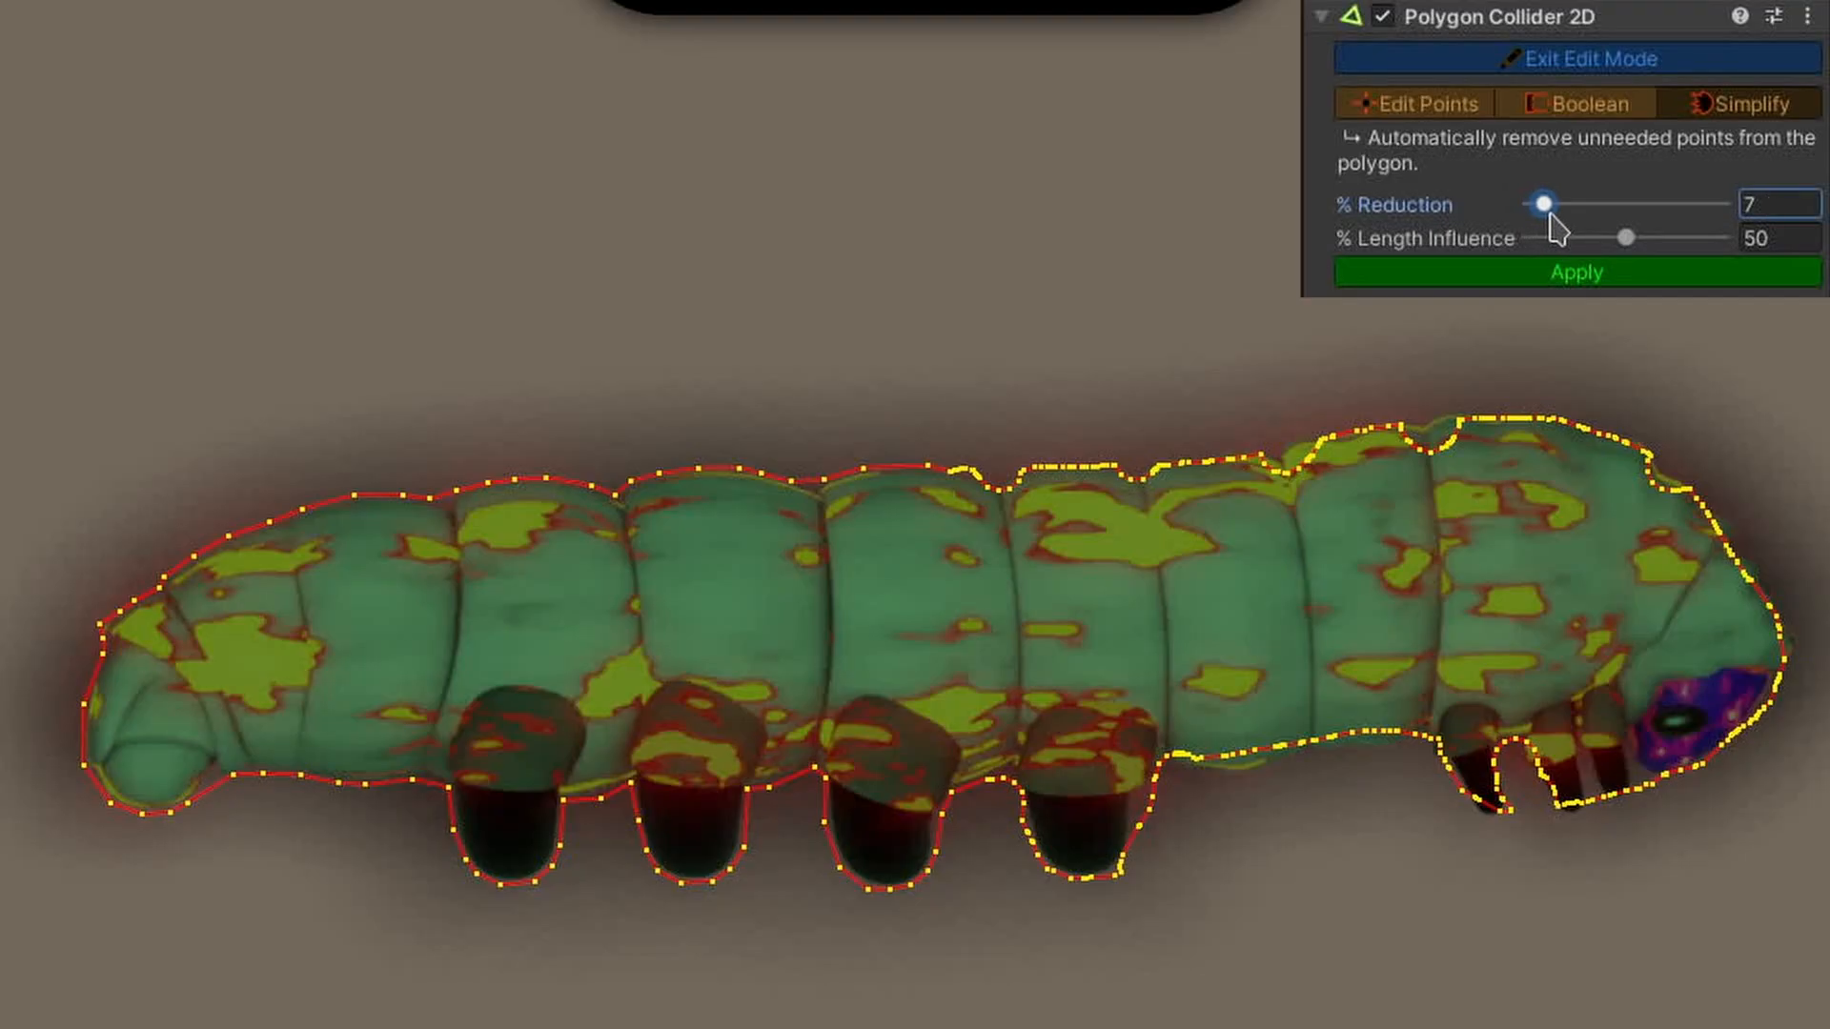
drag(1540, 206, 1596, 206)
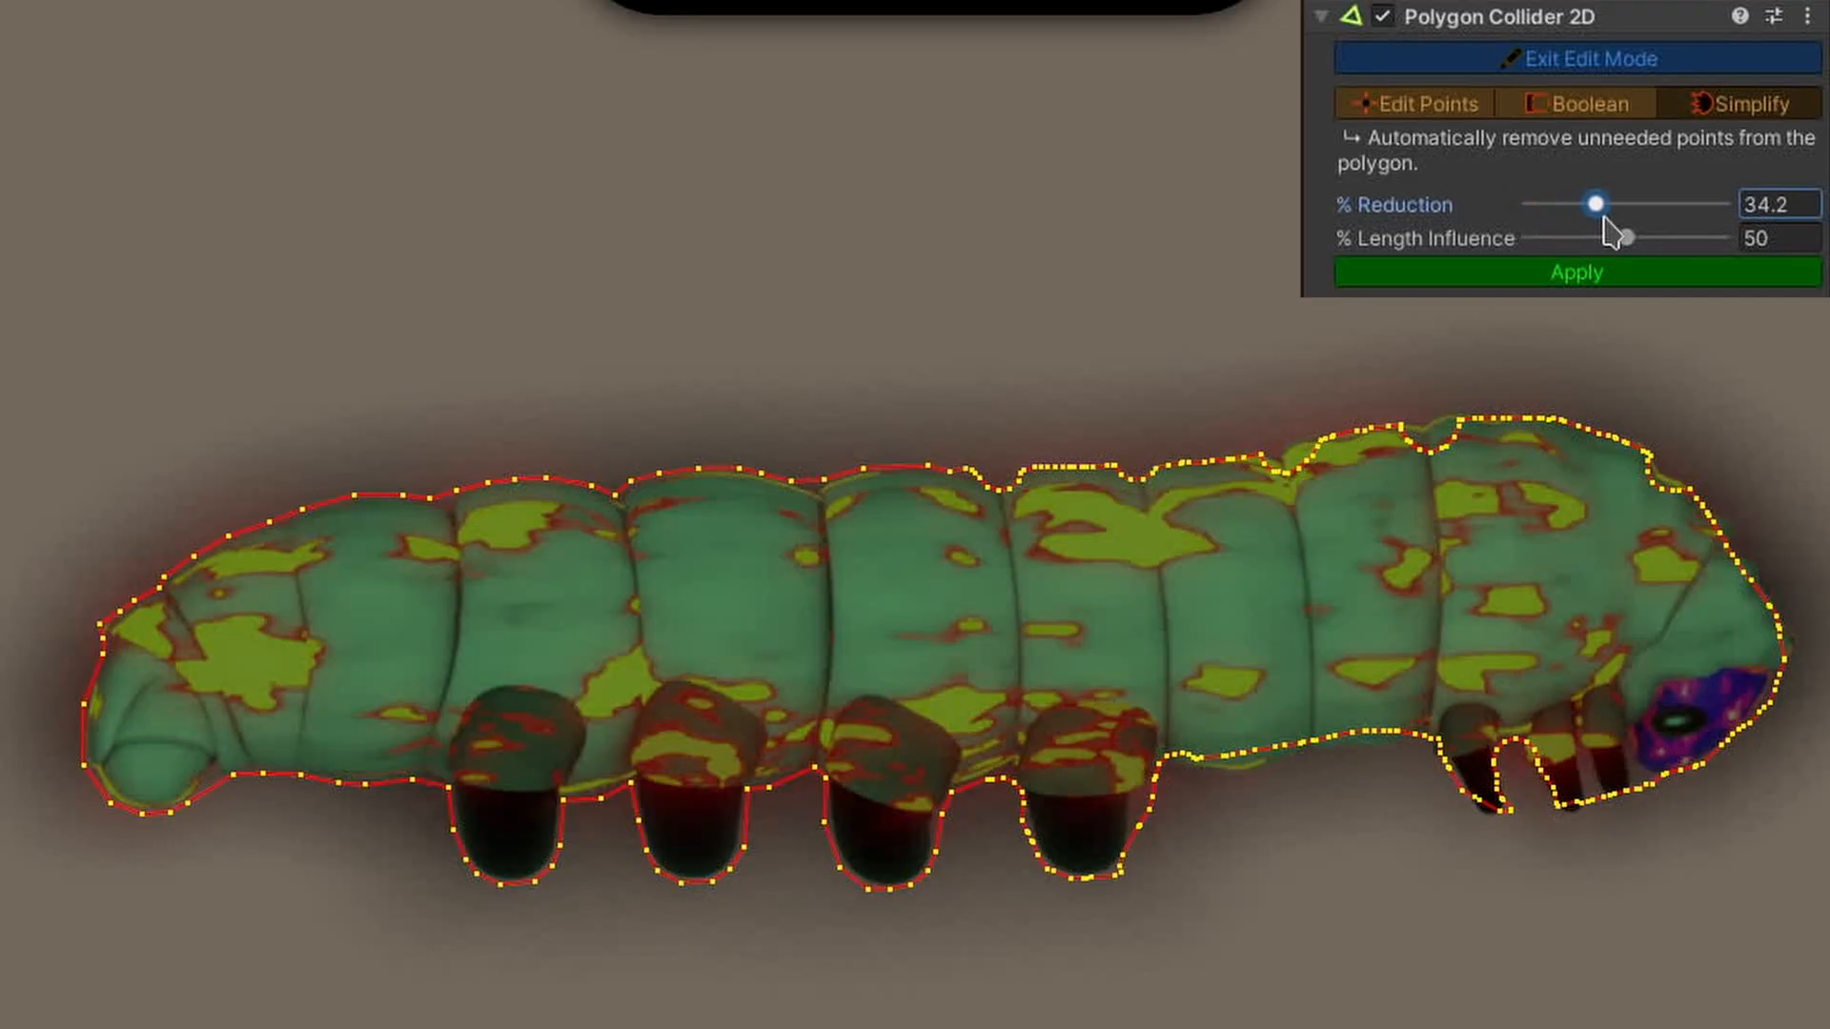
drag(1596, 206, 1654, 206)
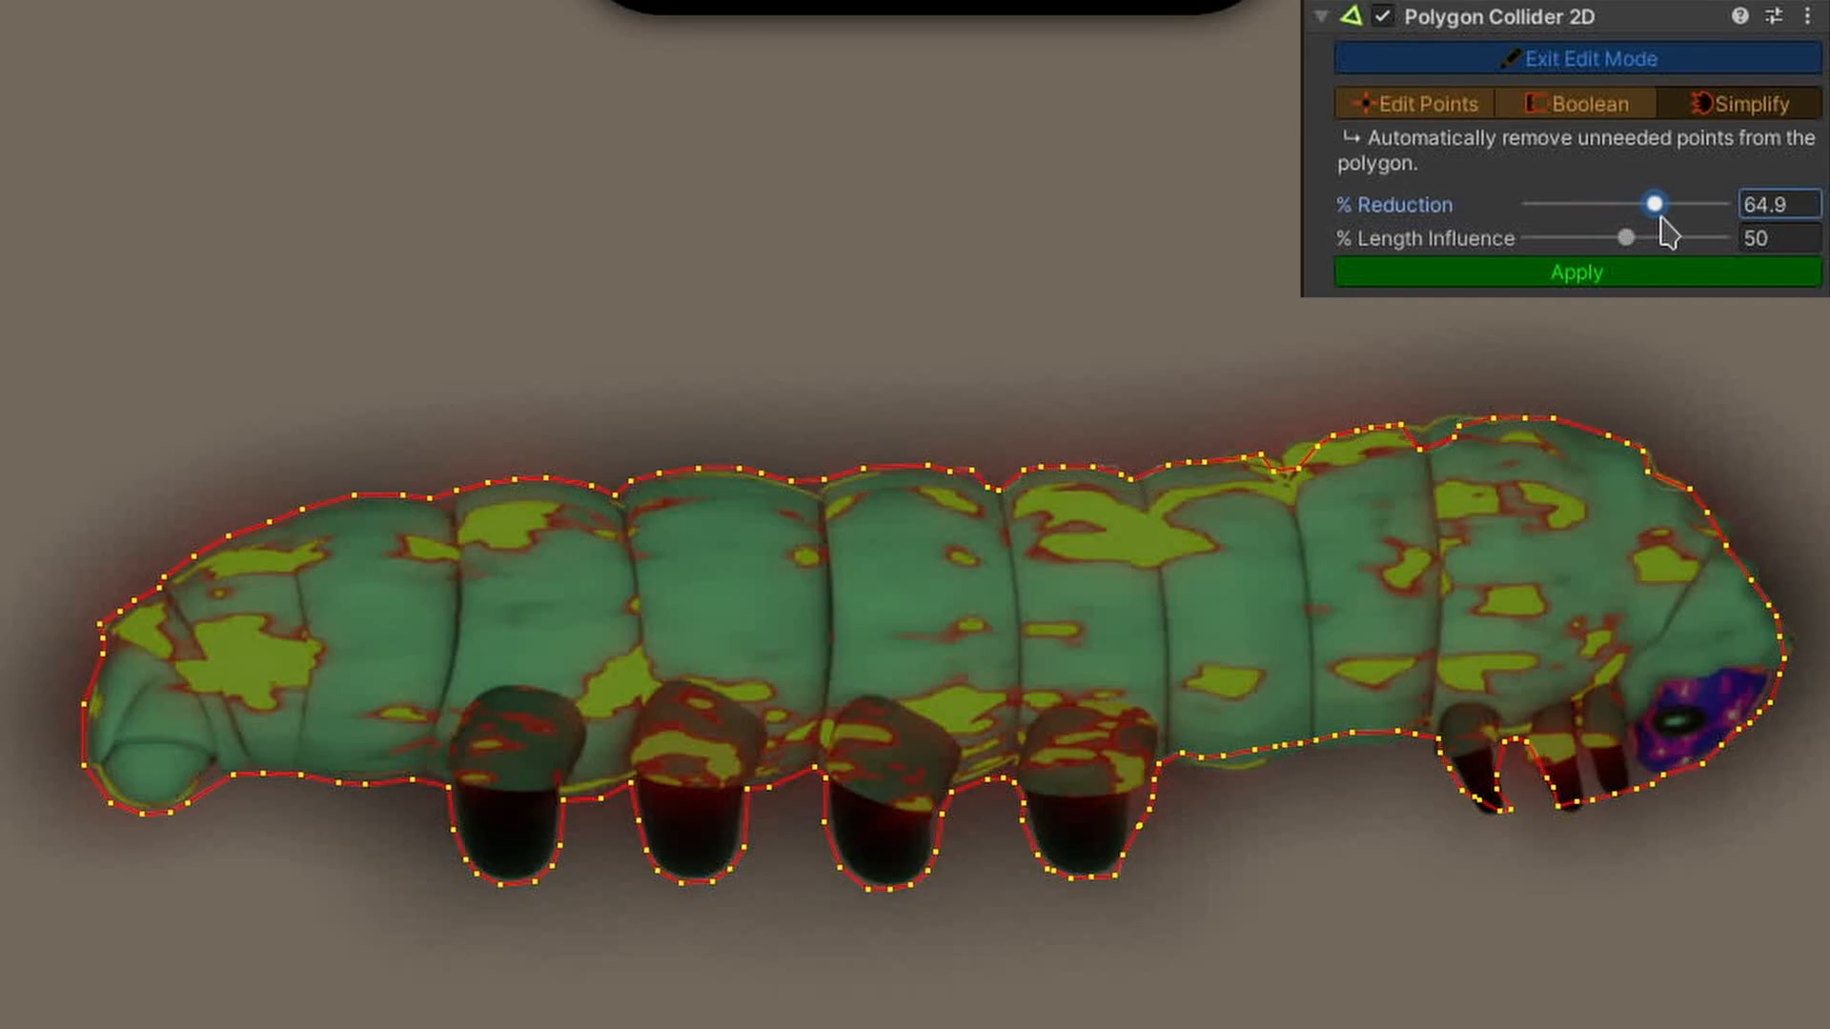
drag(1654, 204, 1728, 204)
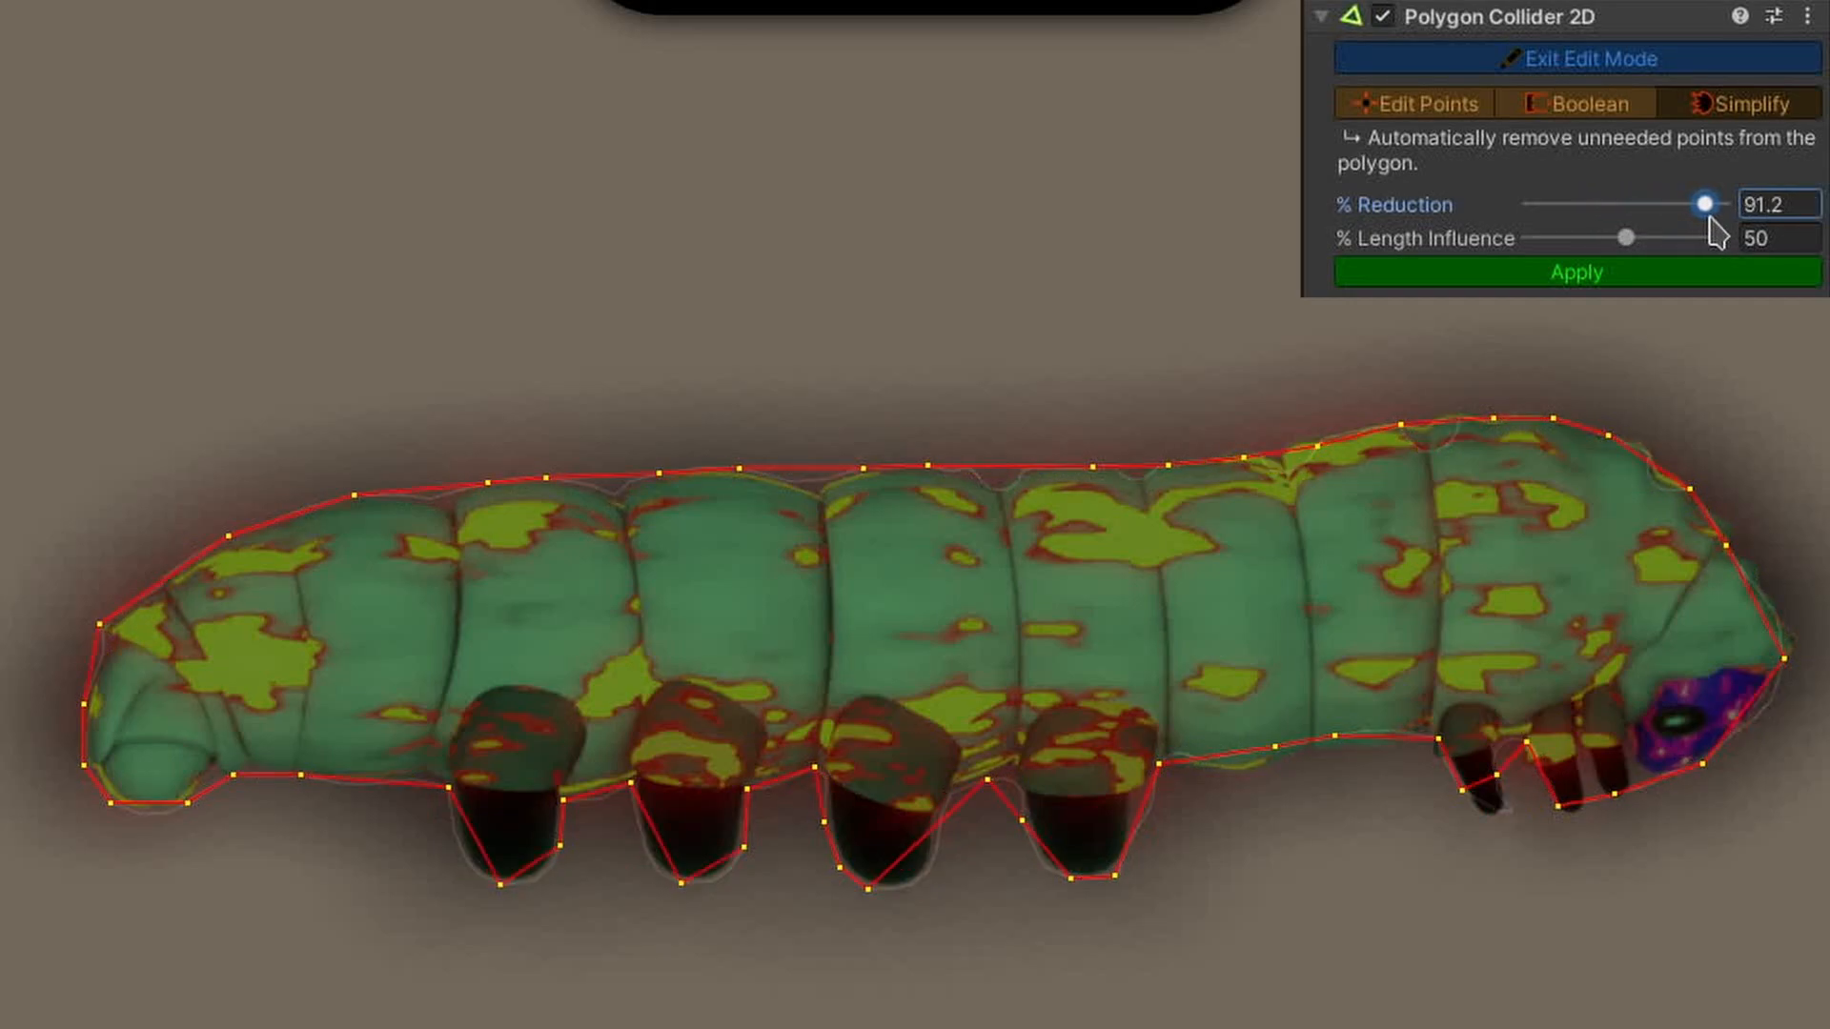
Apply simplification with Length Influence about a third and Reduction about 75 percent.
drag(1628, 237, 1532, 238)
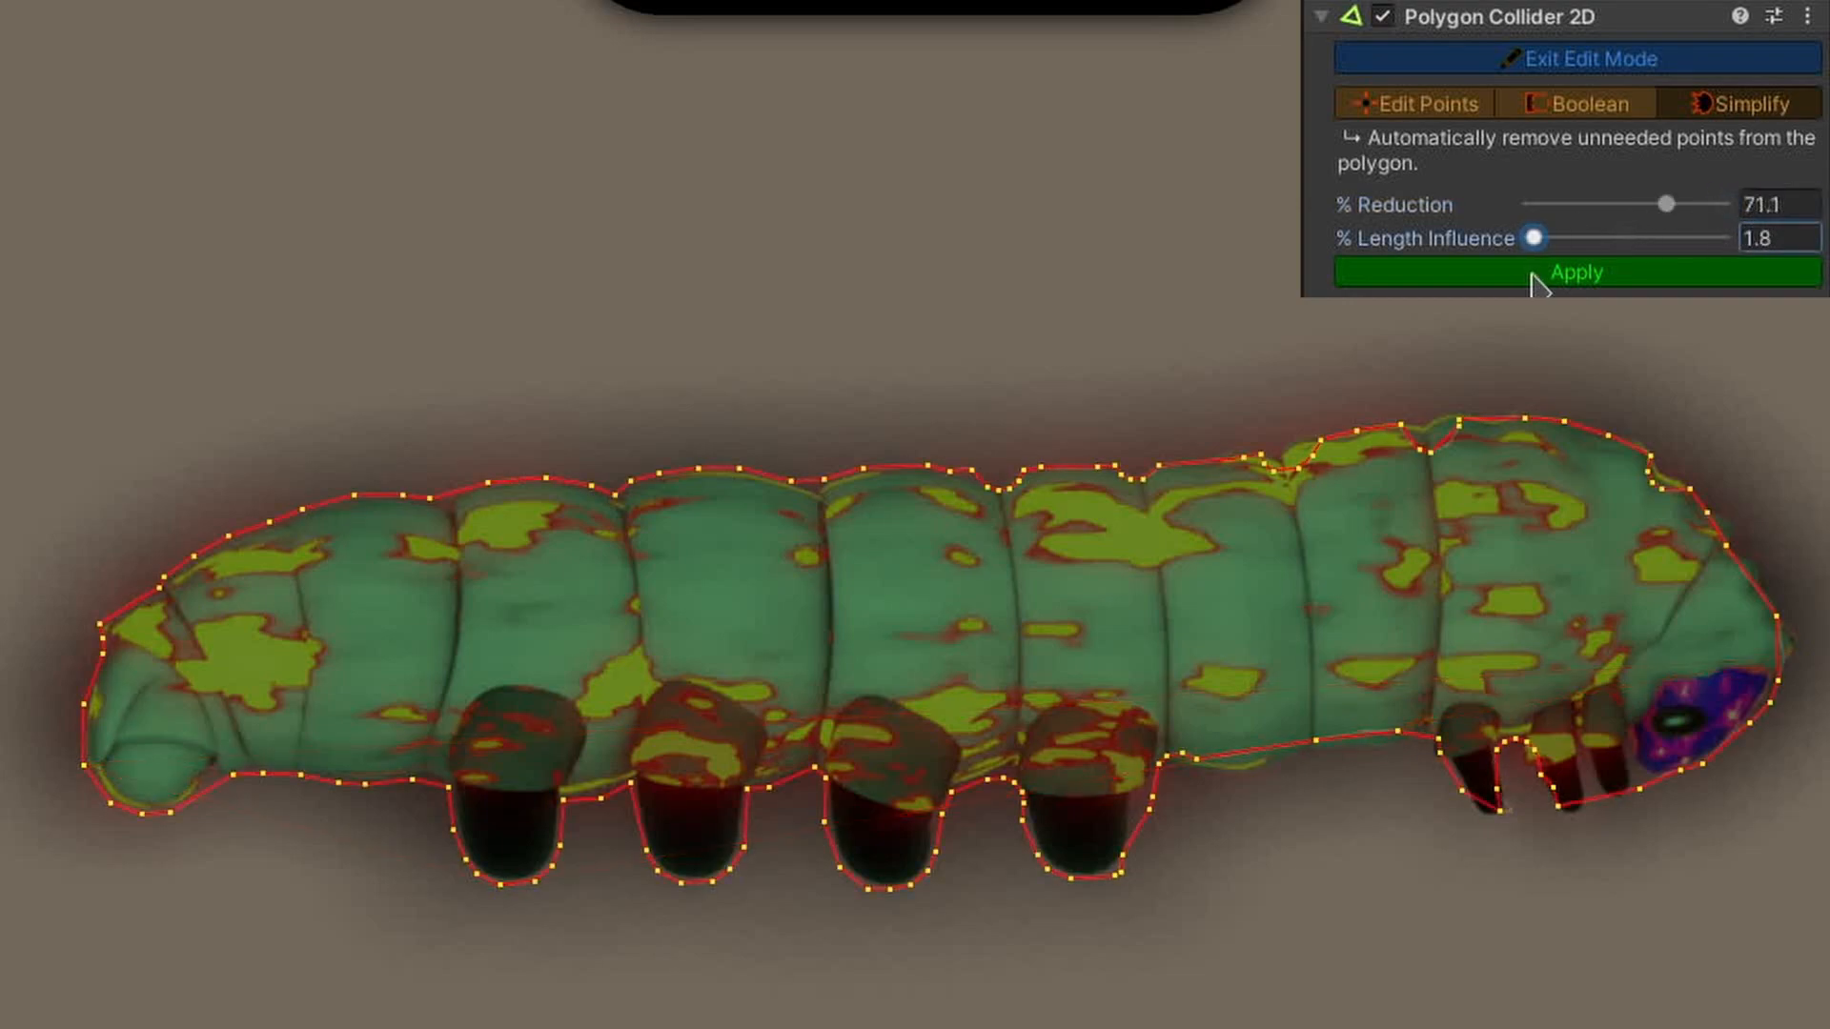
drag(1531, 238, 1586, 238)
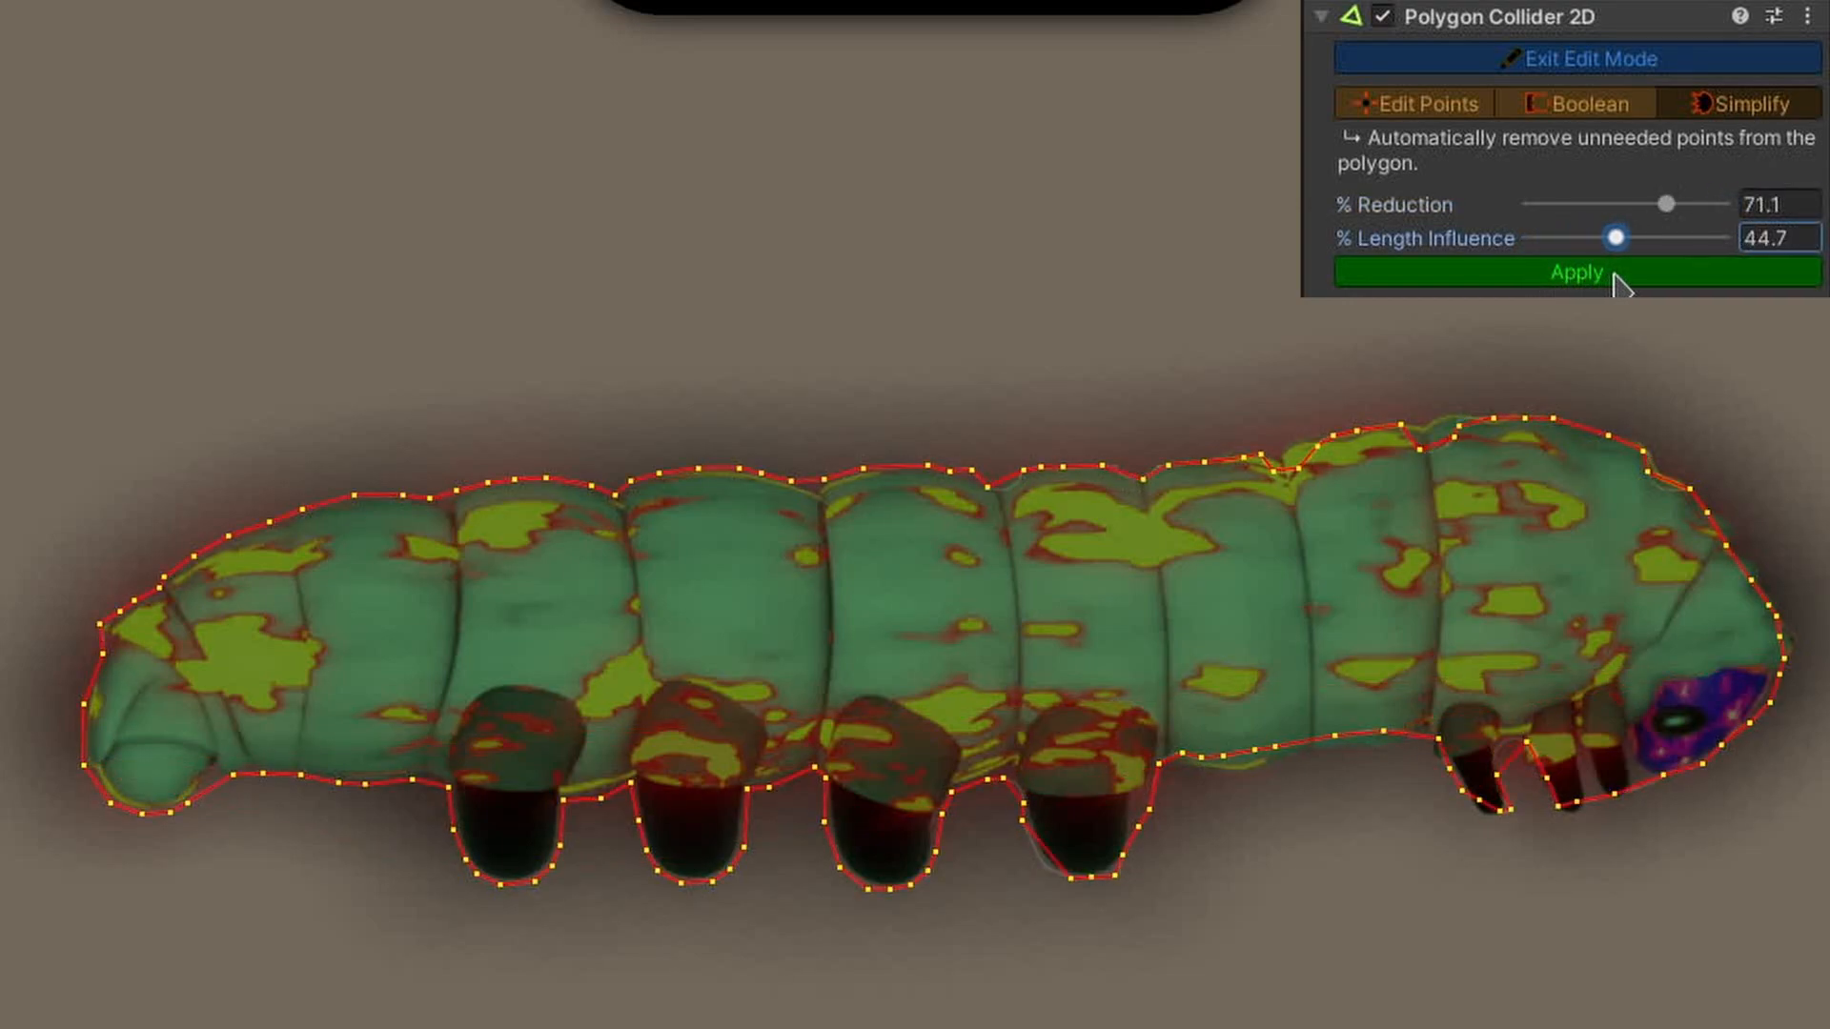
drag(1582, 239, 1670, 239)
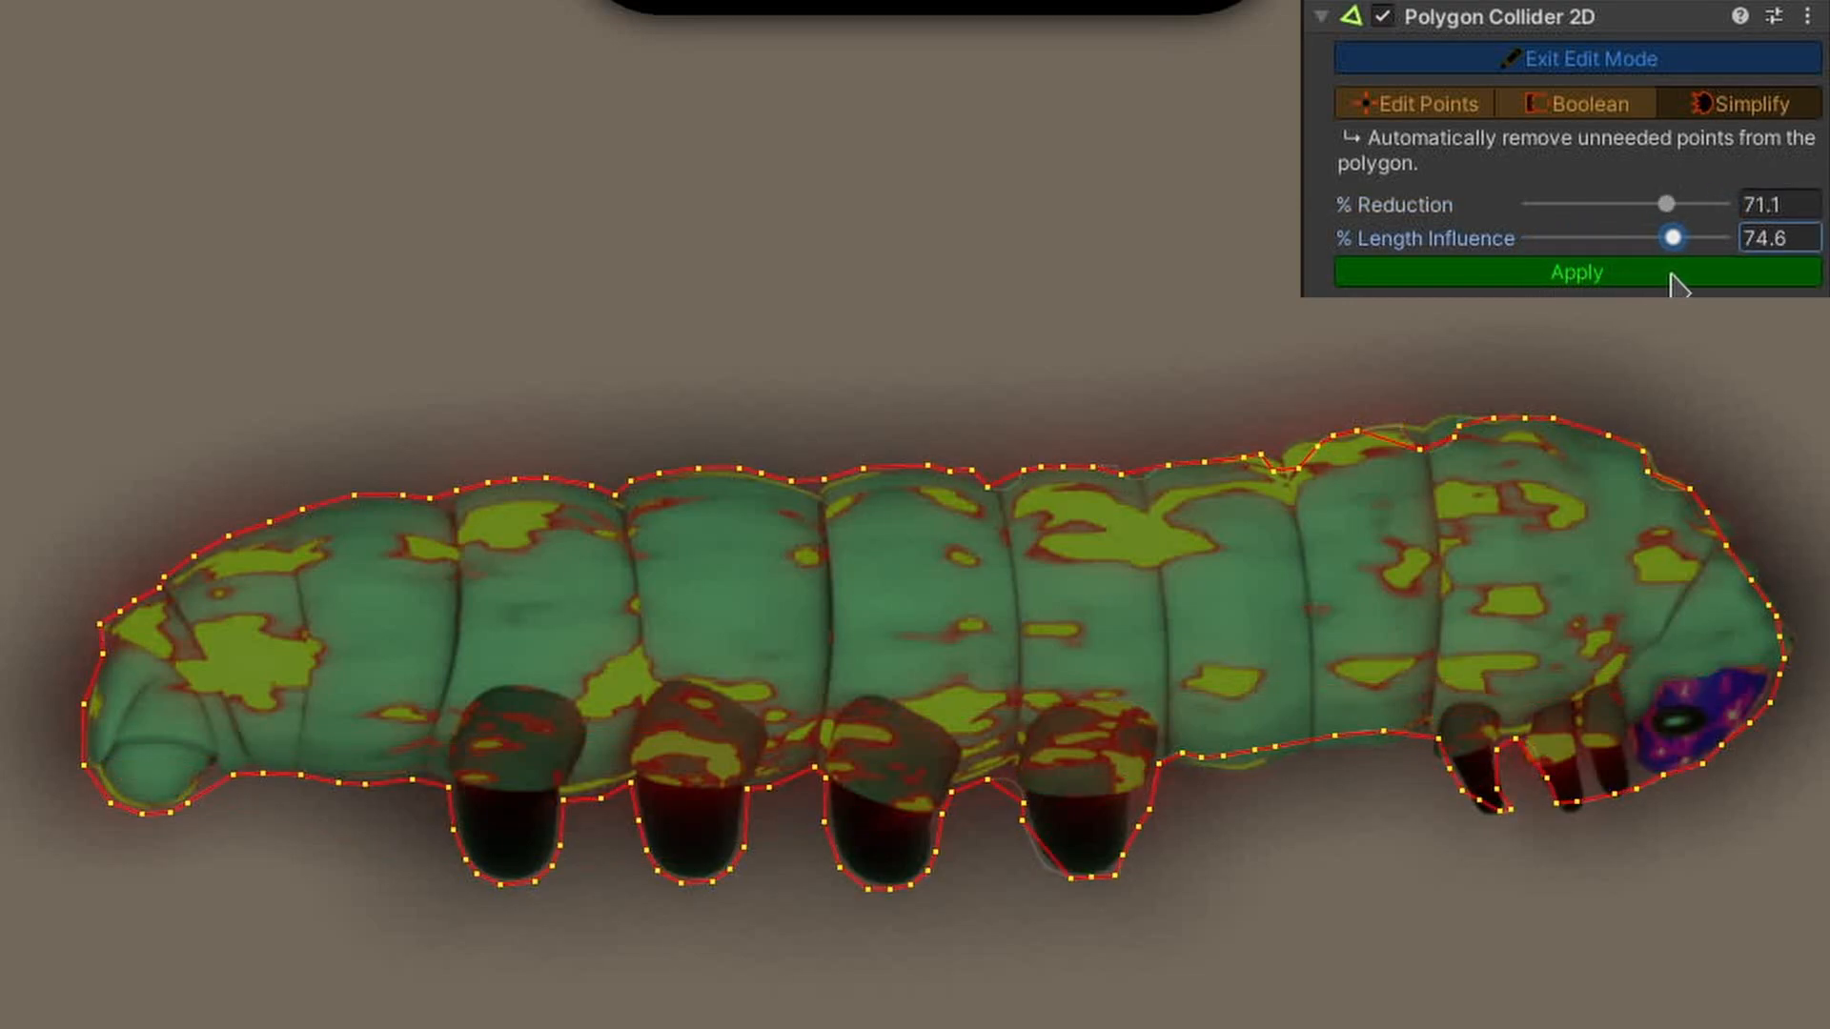
drag(1674, 237, 1668, 237)
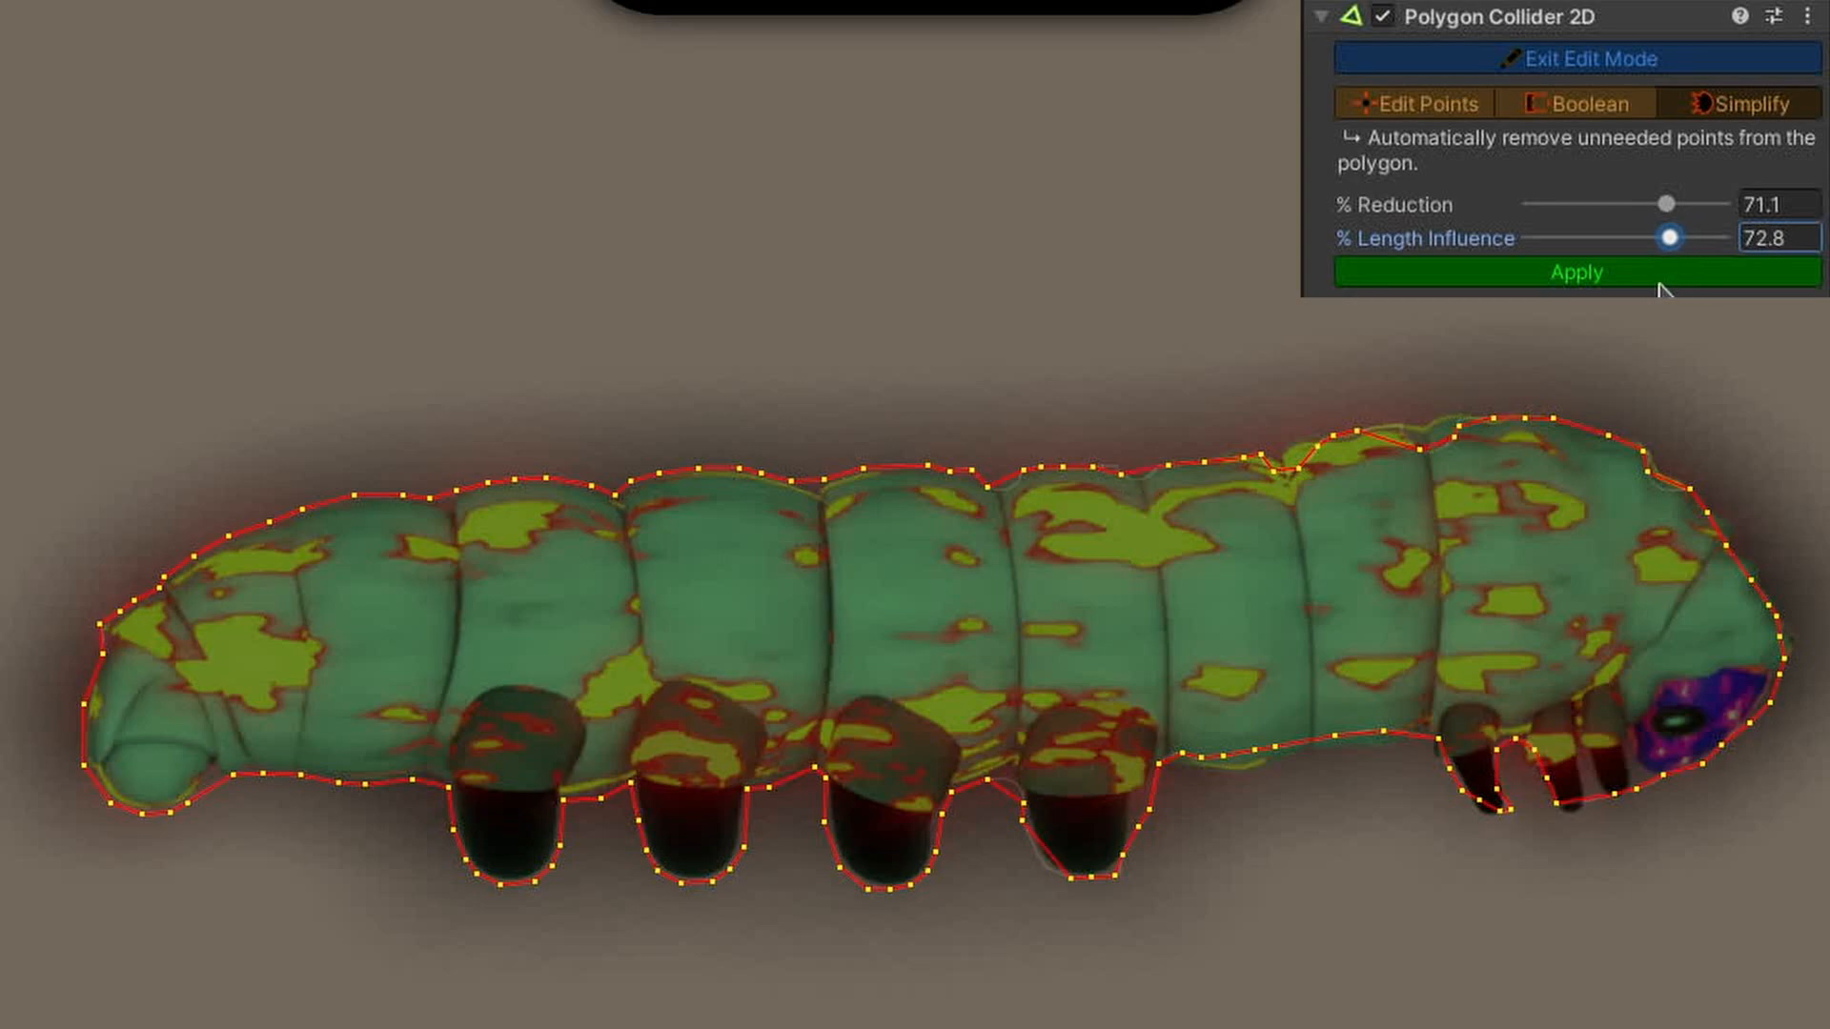
drag(1670, 237, 1592, 237)
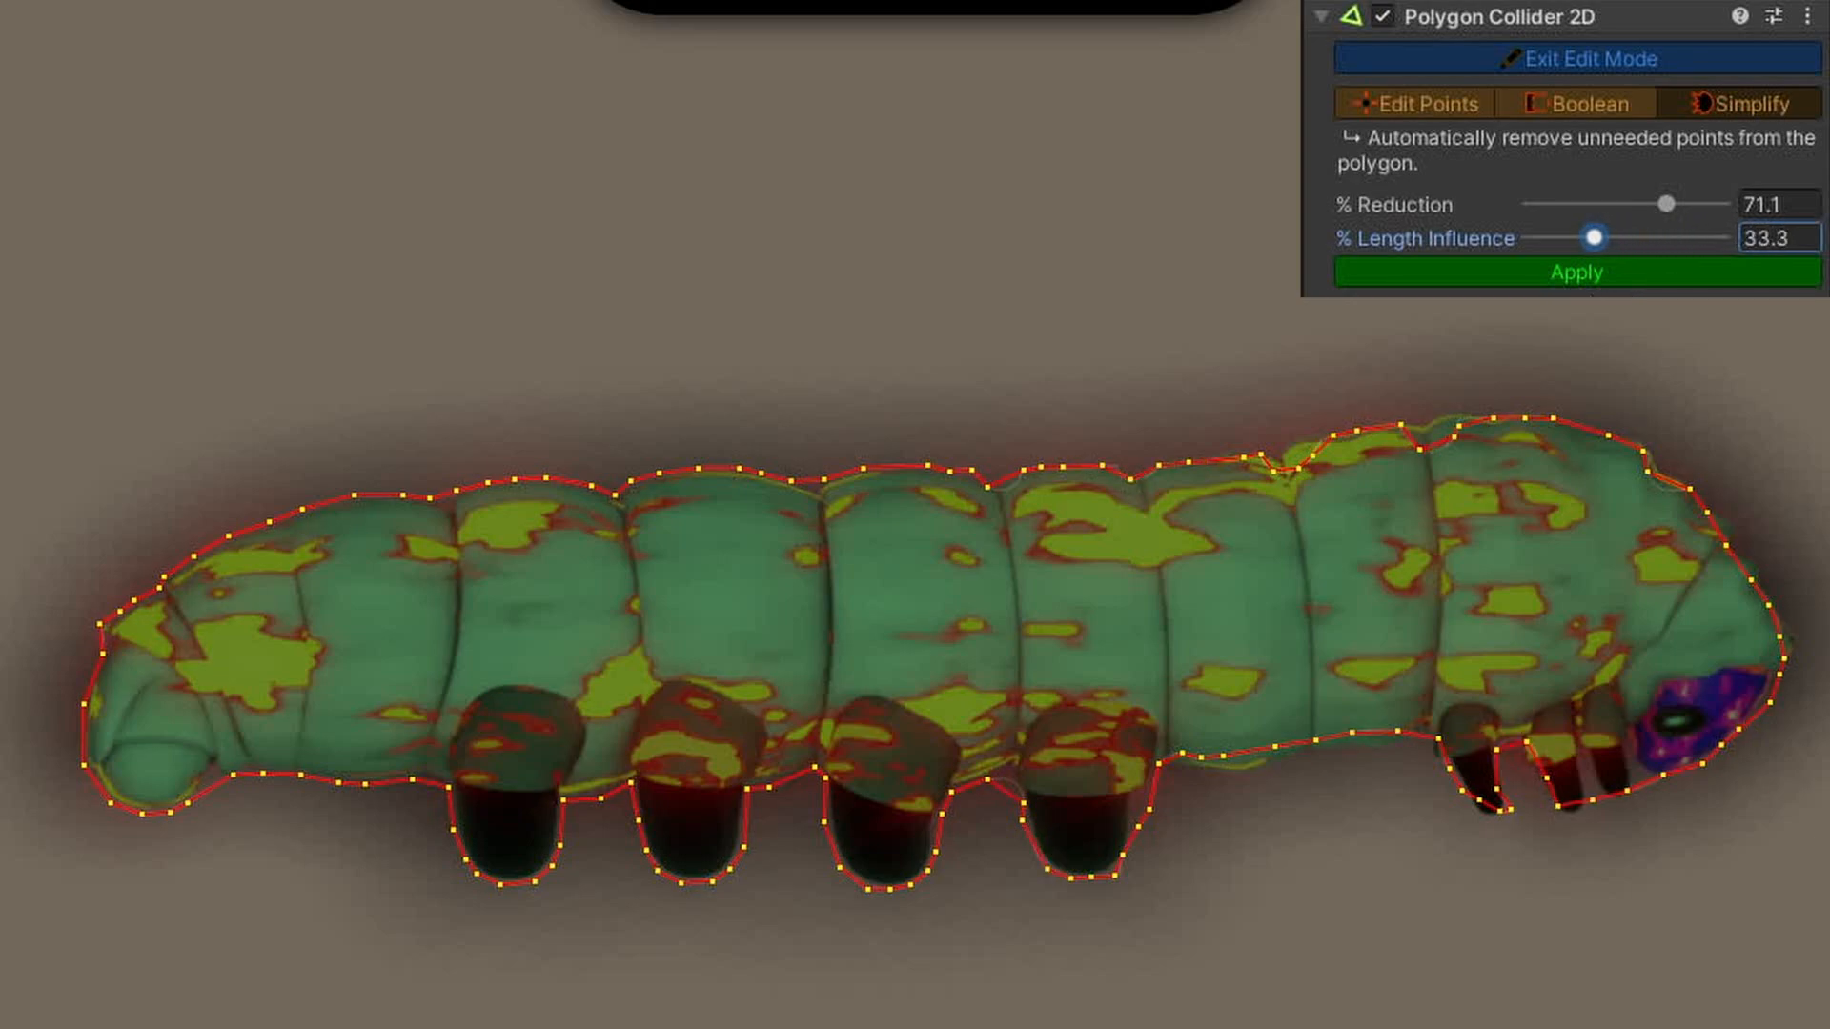
click(1668, 204)
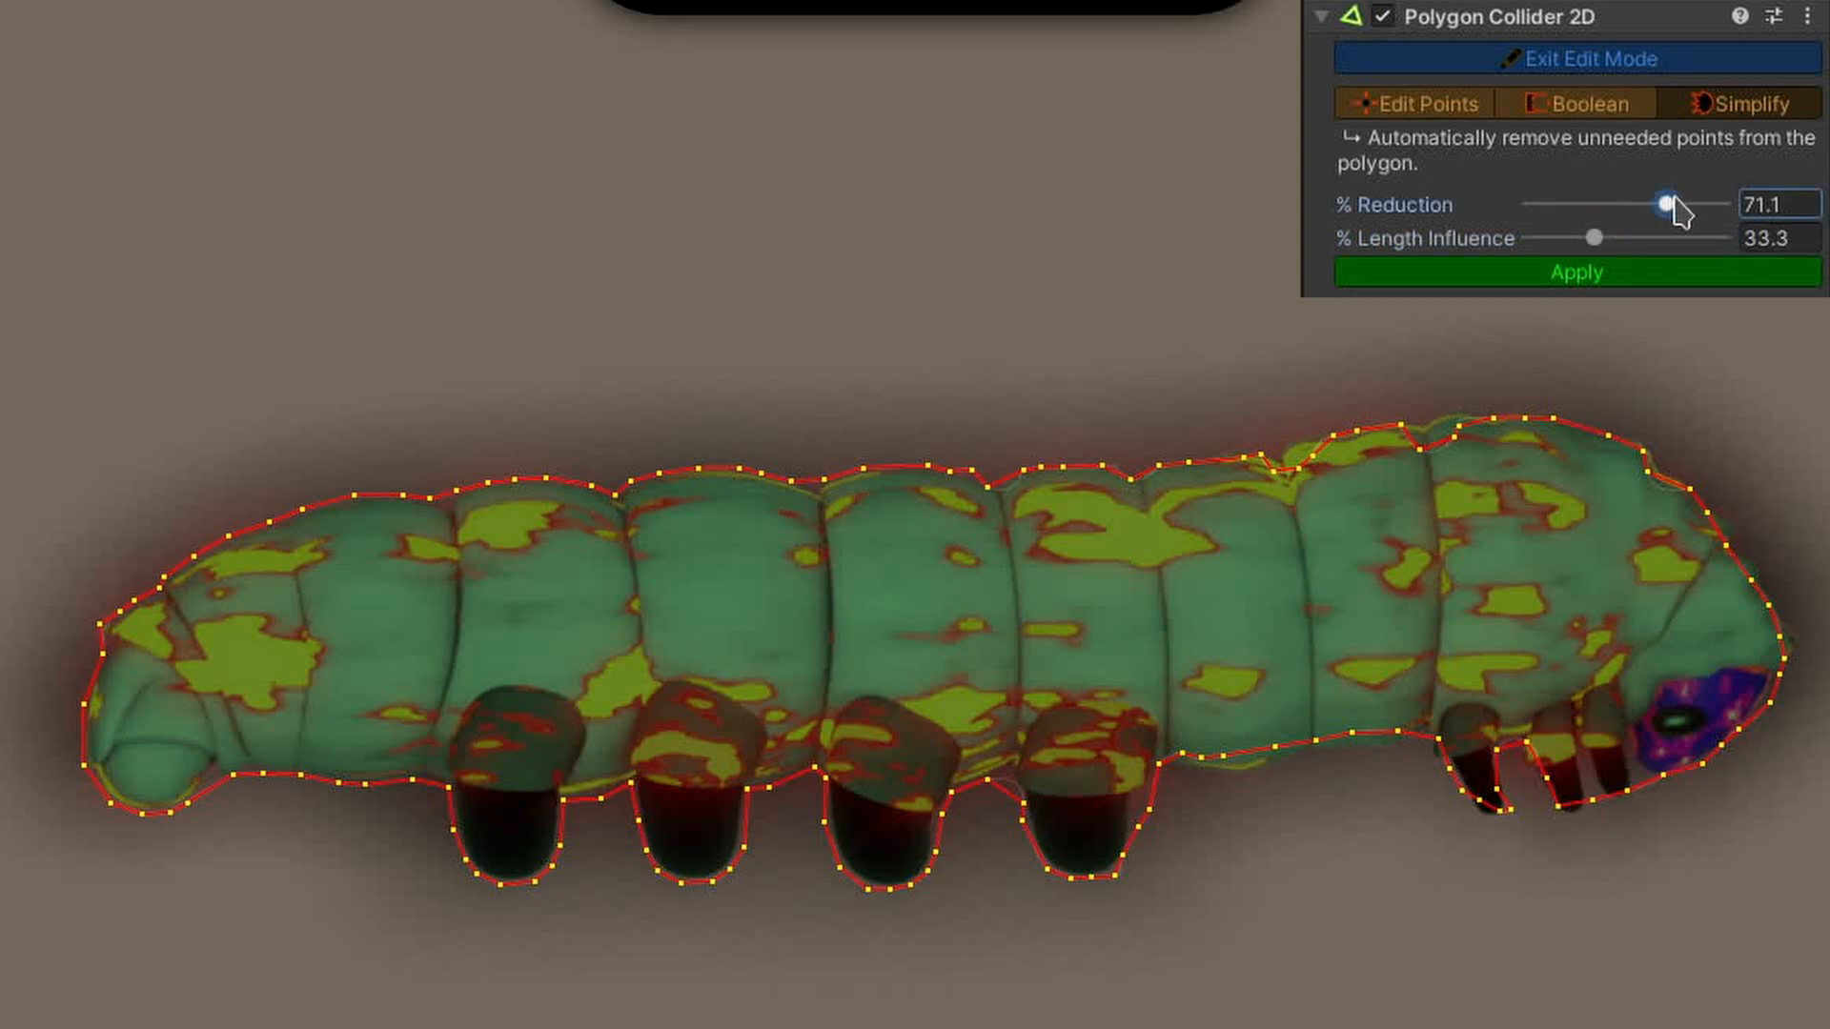
drag(1664, 204, 1697, 204)
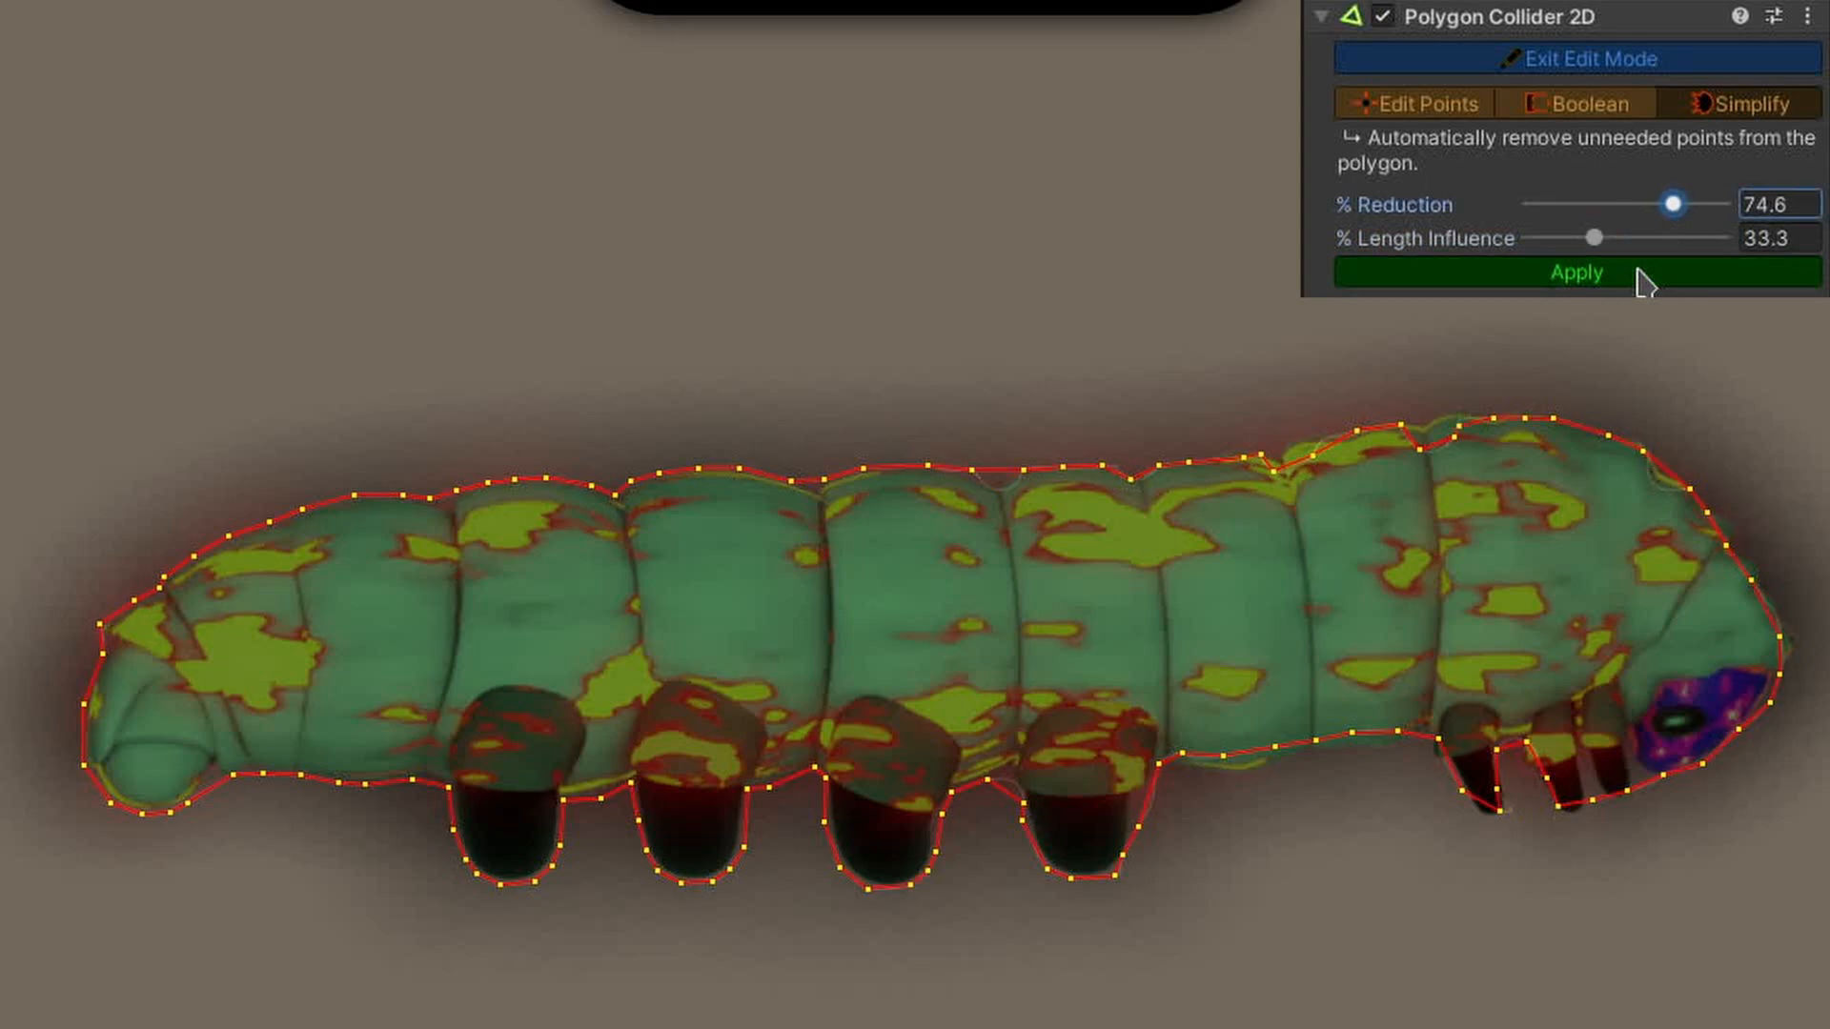
click(1575, 272)
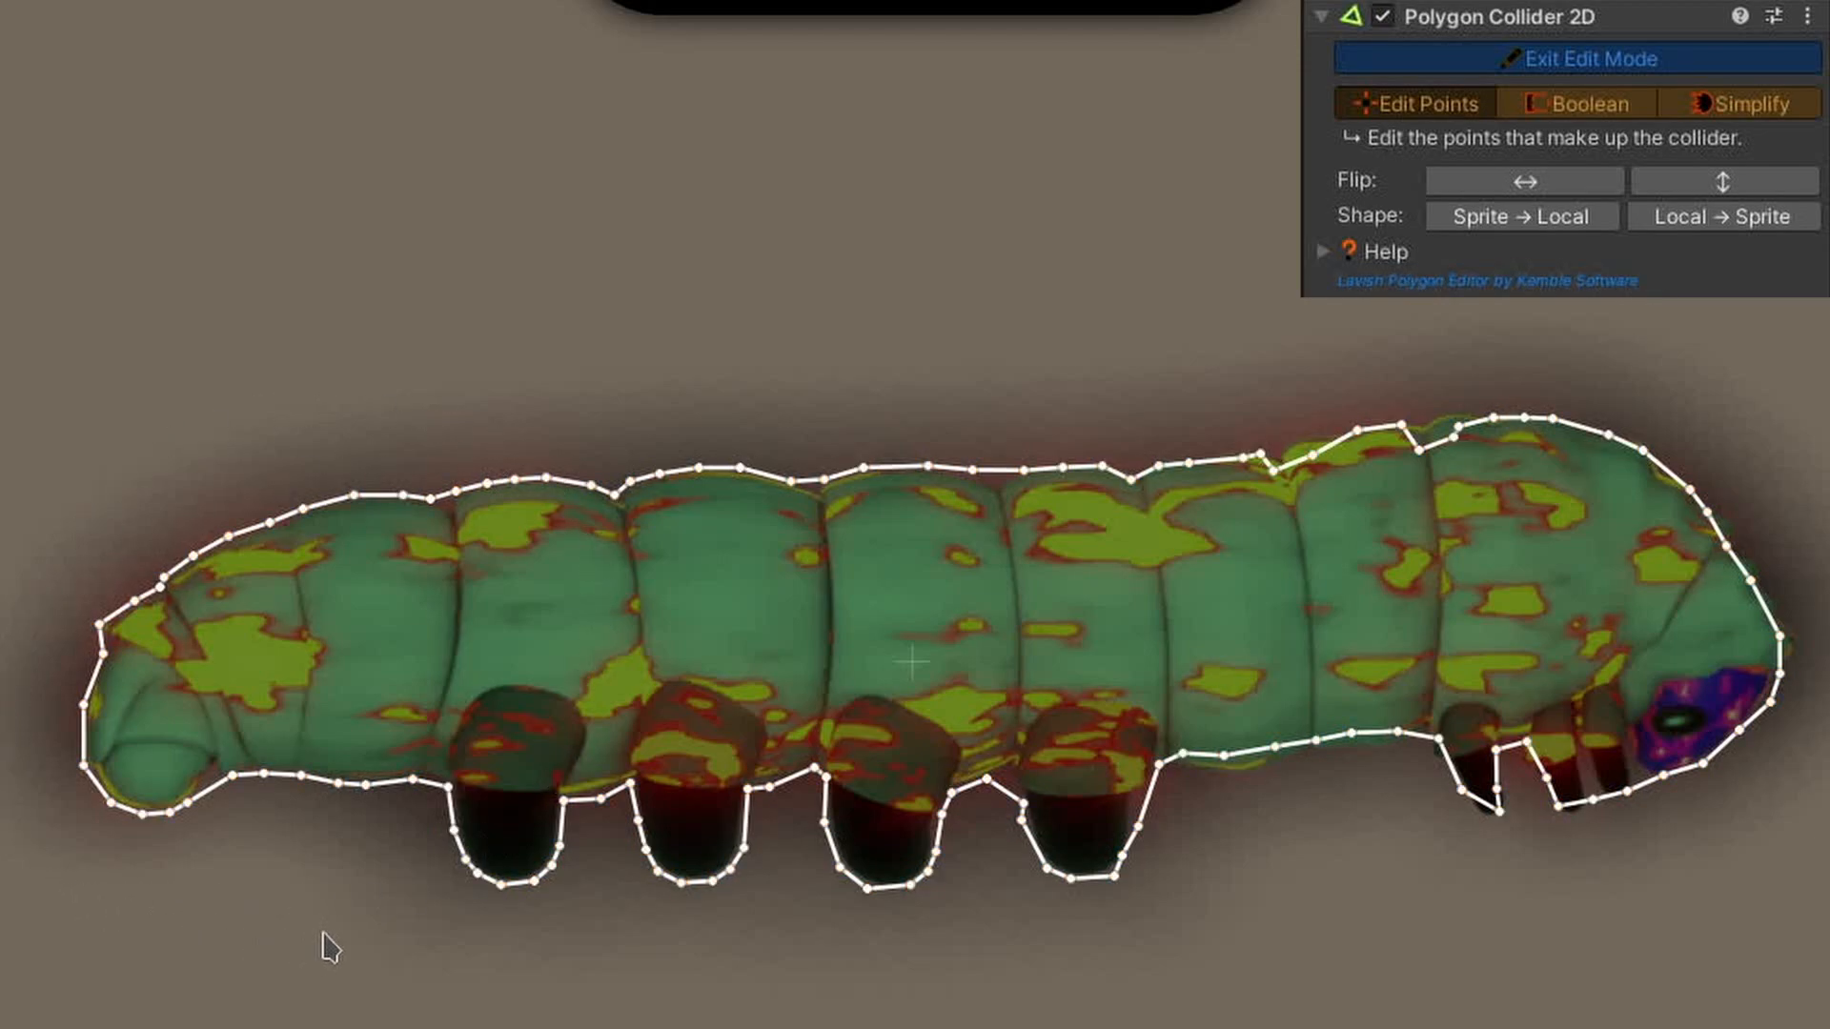
mouse_move(33, 400)
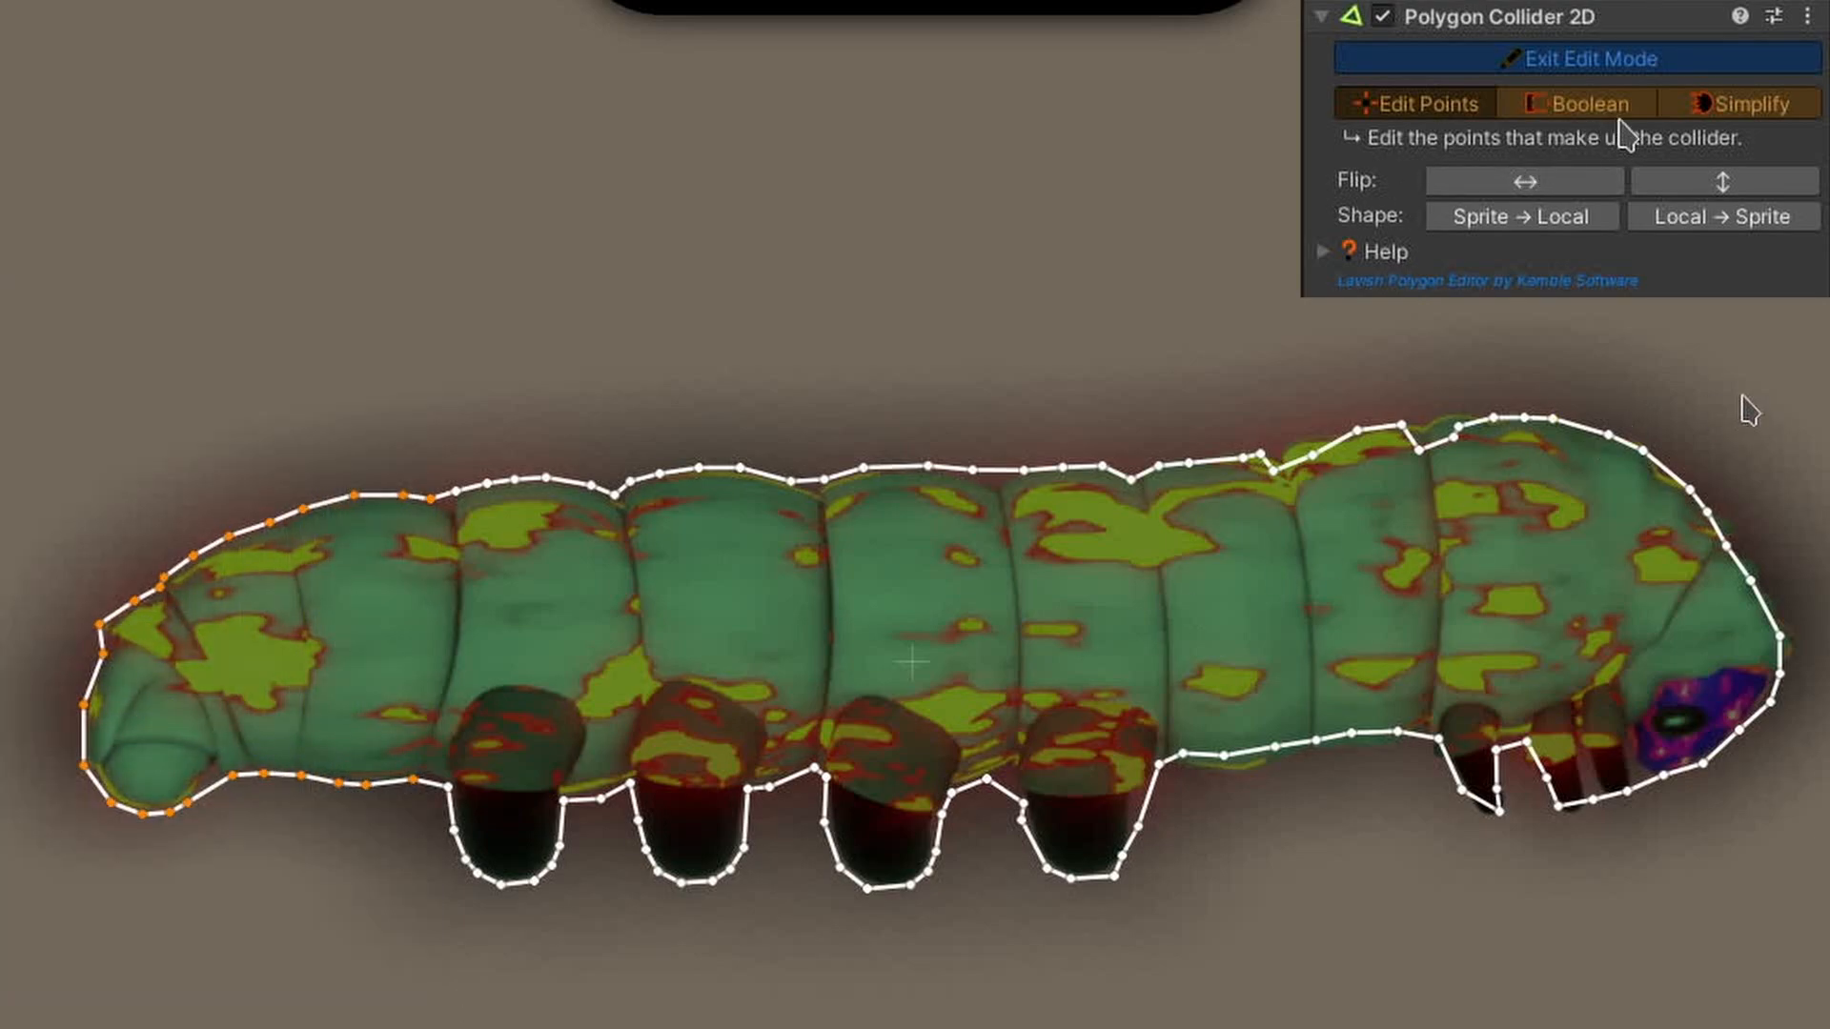
Simplify only the selected tail points at Reduction 55.3 with adjusted Length Influence.
click(1737, 103)
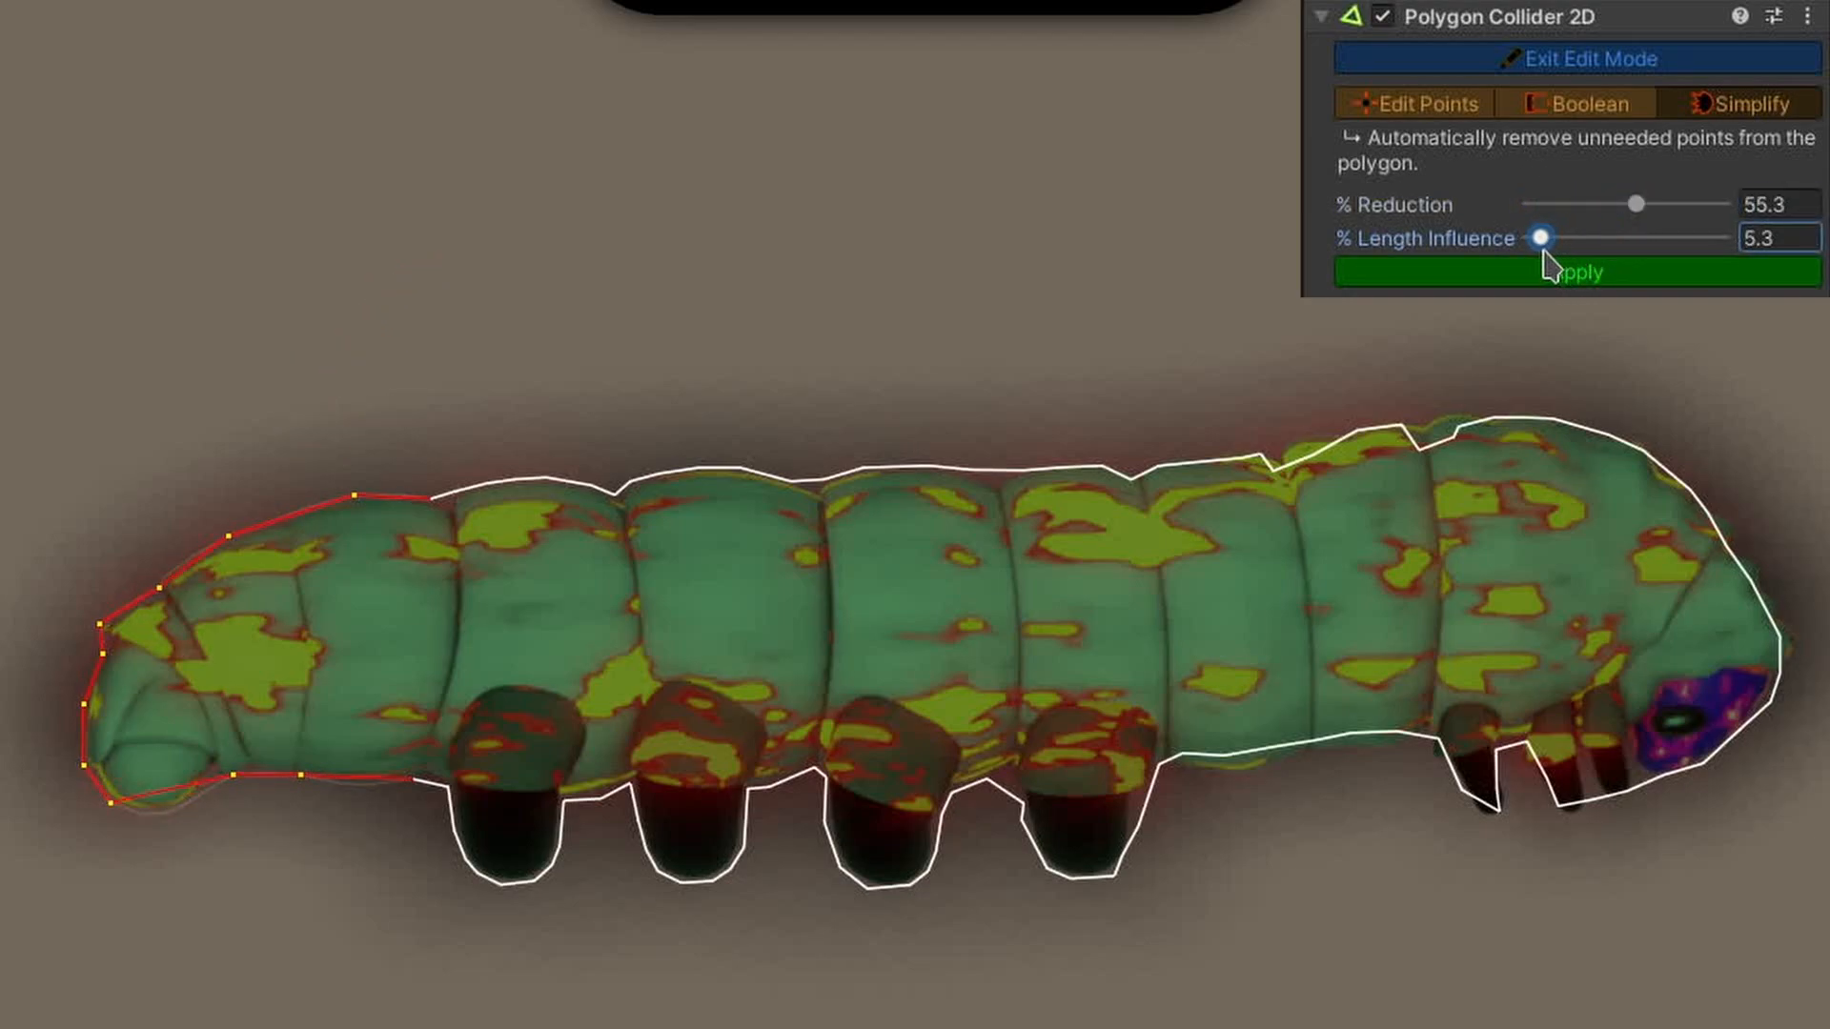
drag(1538, 238, 1563, 237)
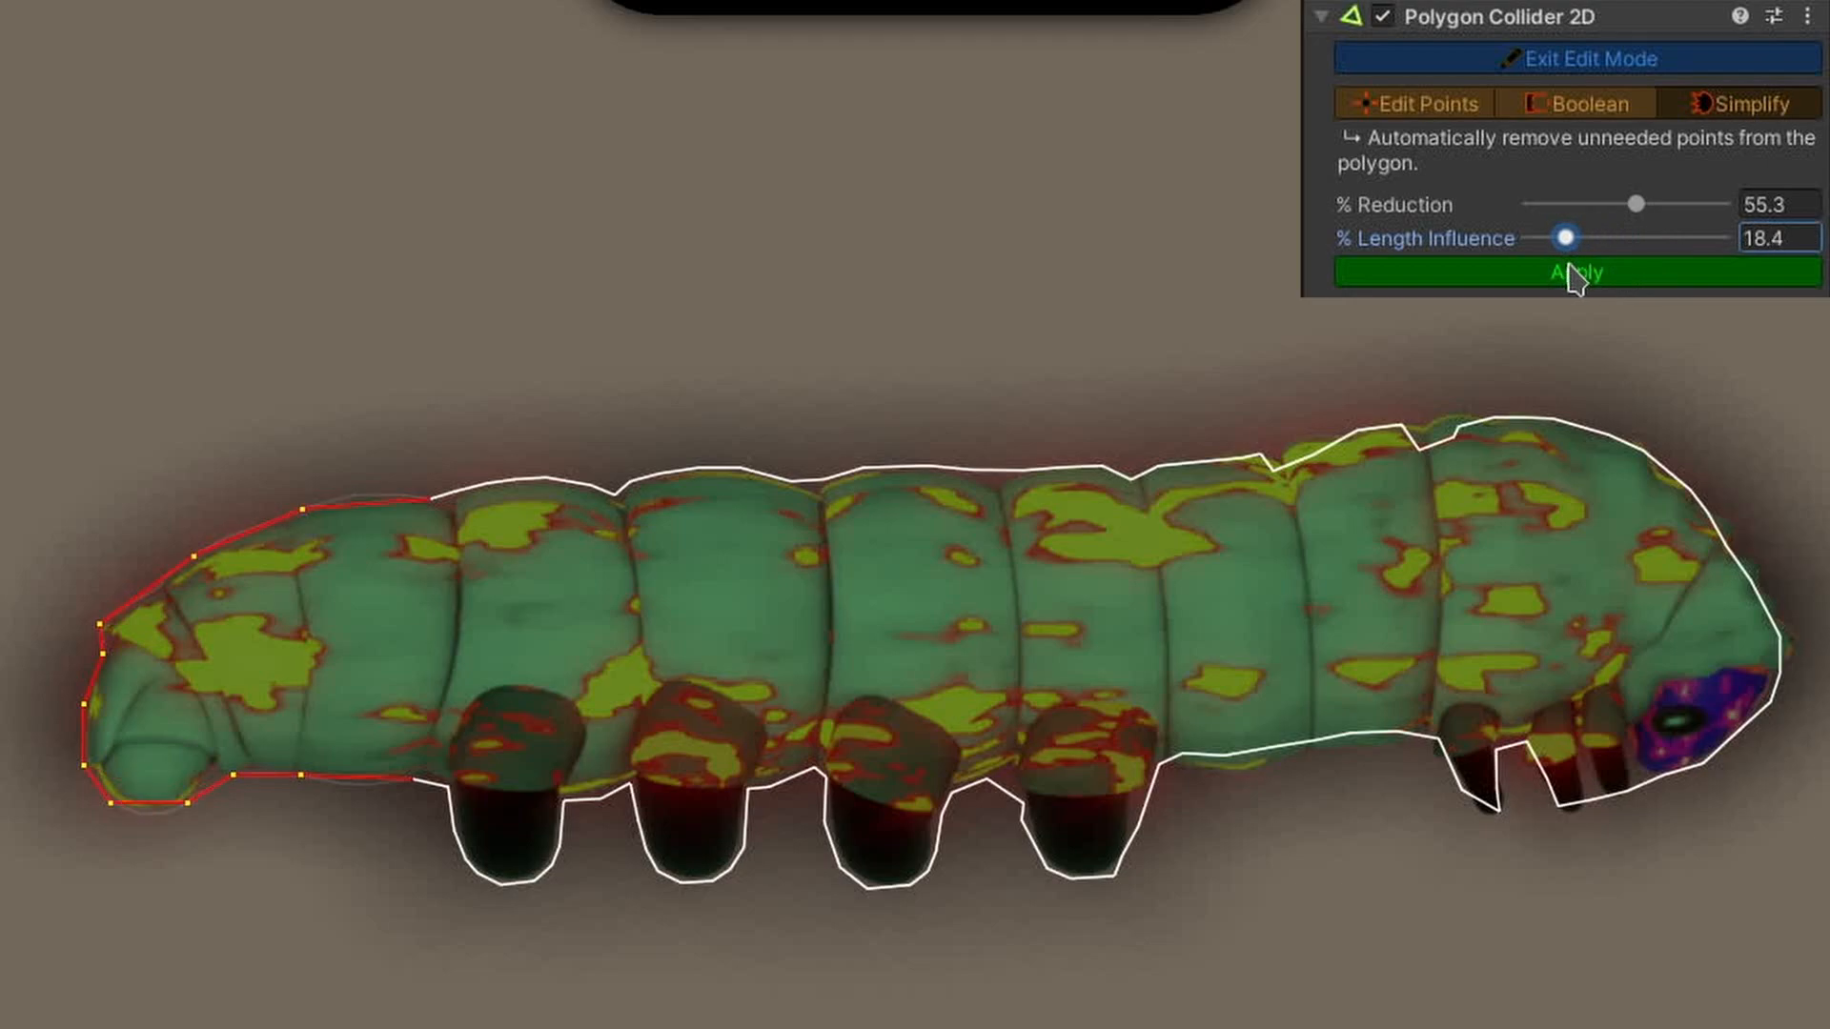
click(1415, 103)
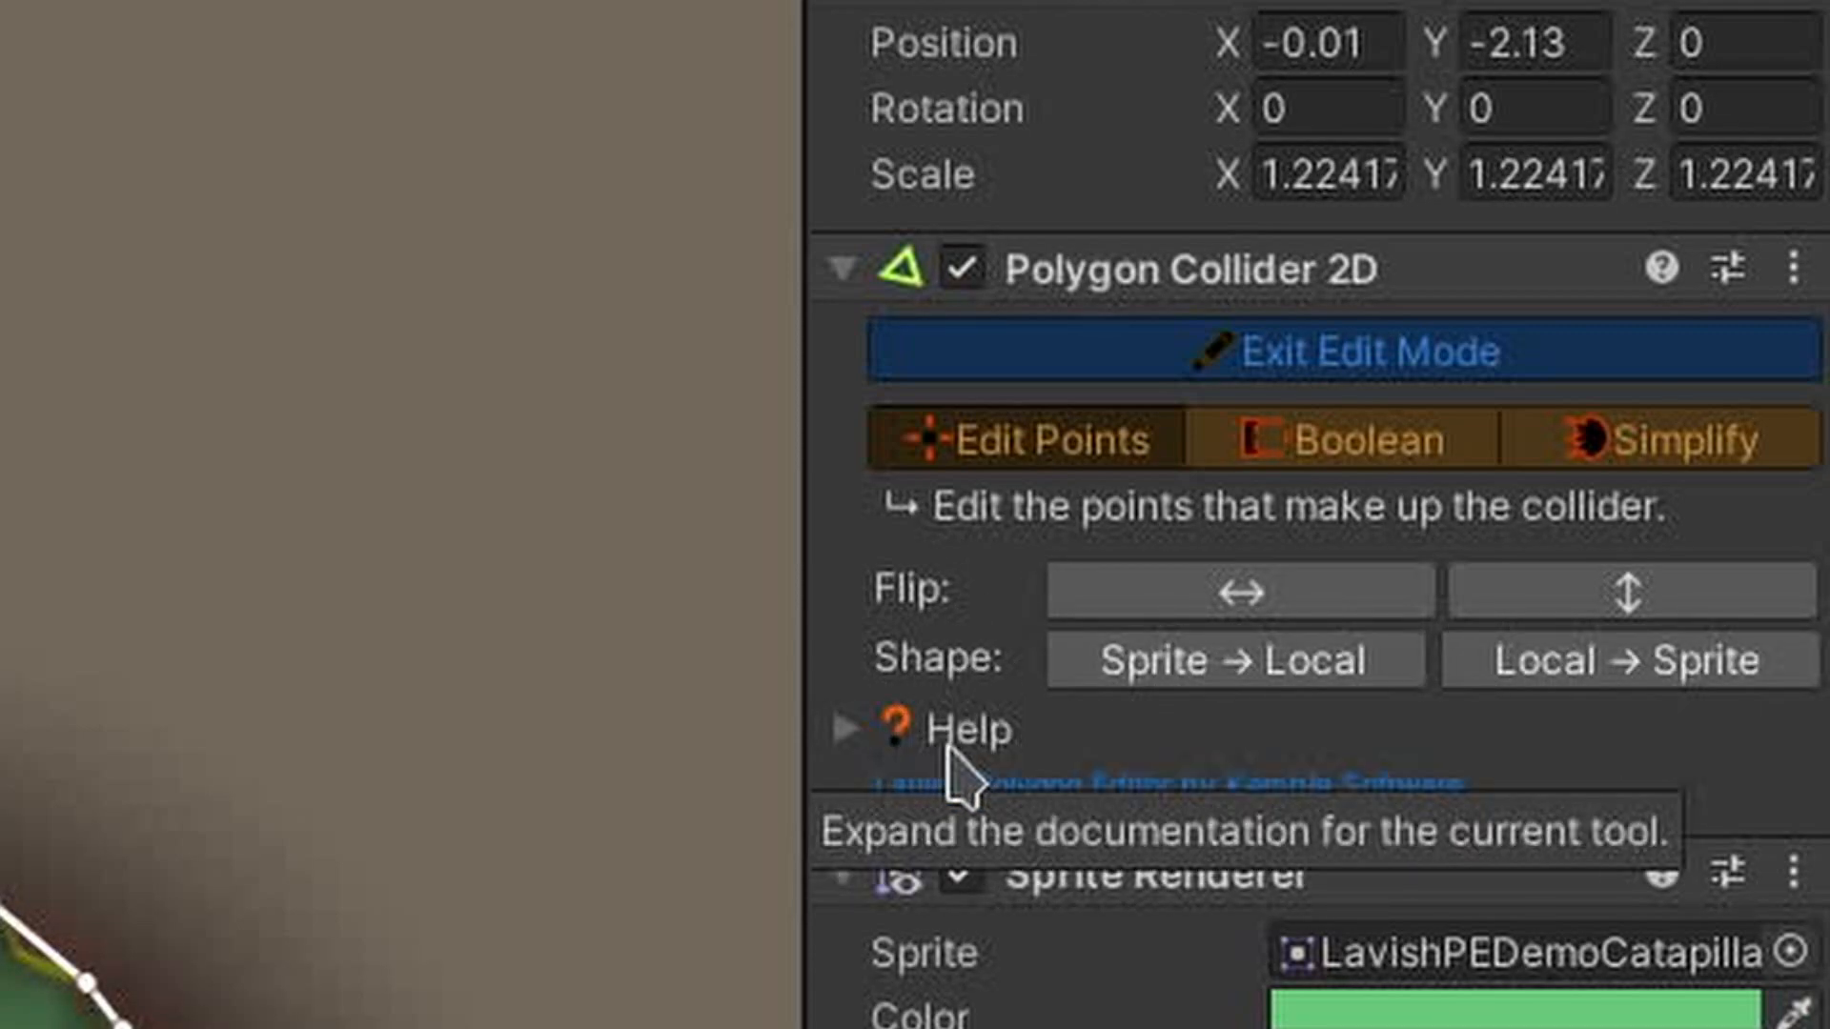
Expand and scroll through the Edit Points help listing point-editing shortcuts.
click(848, 729)
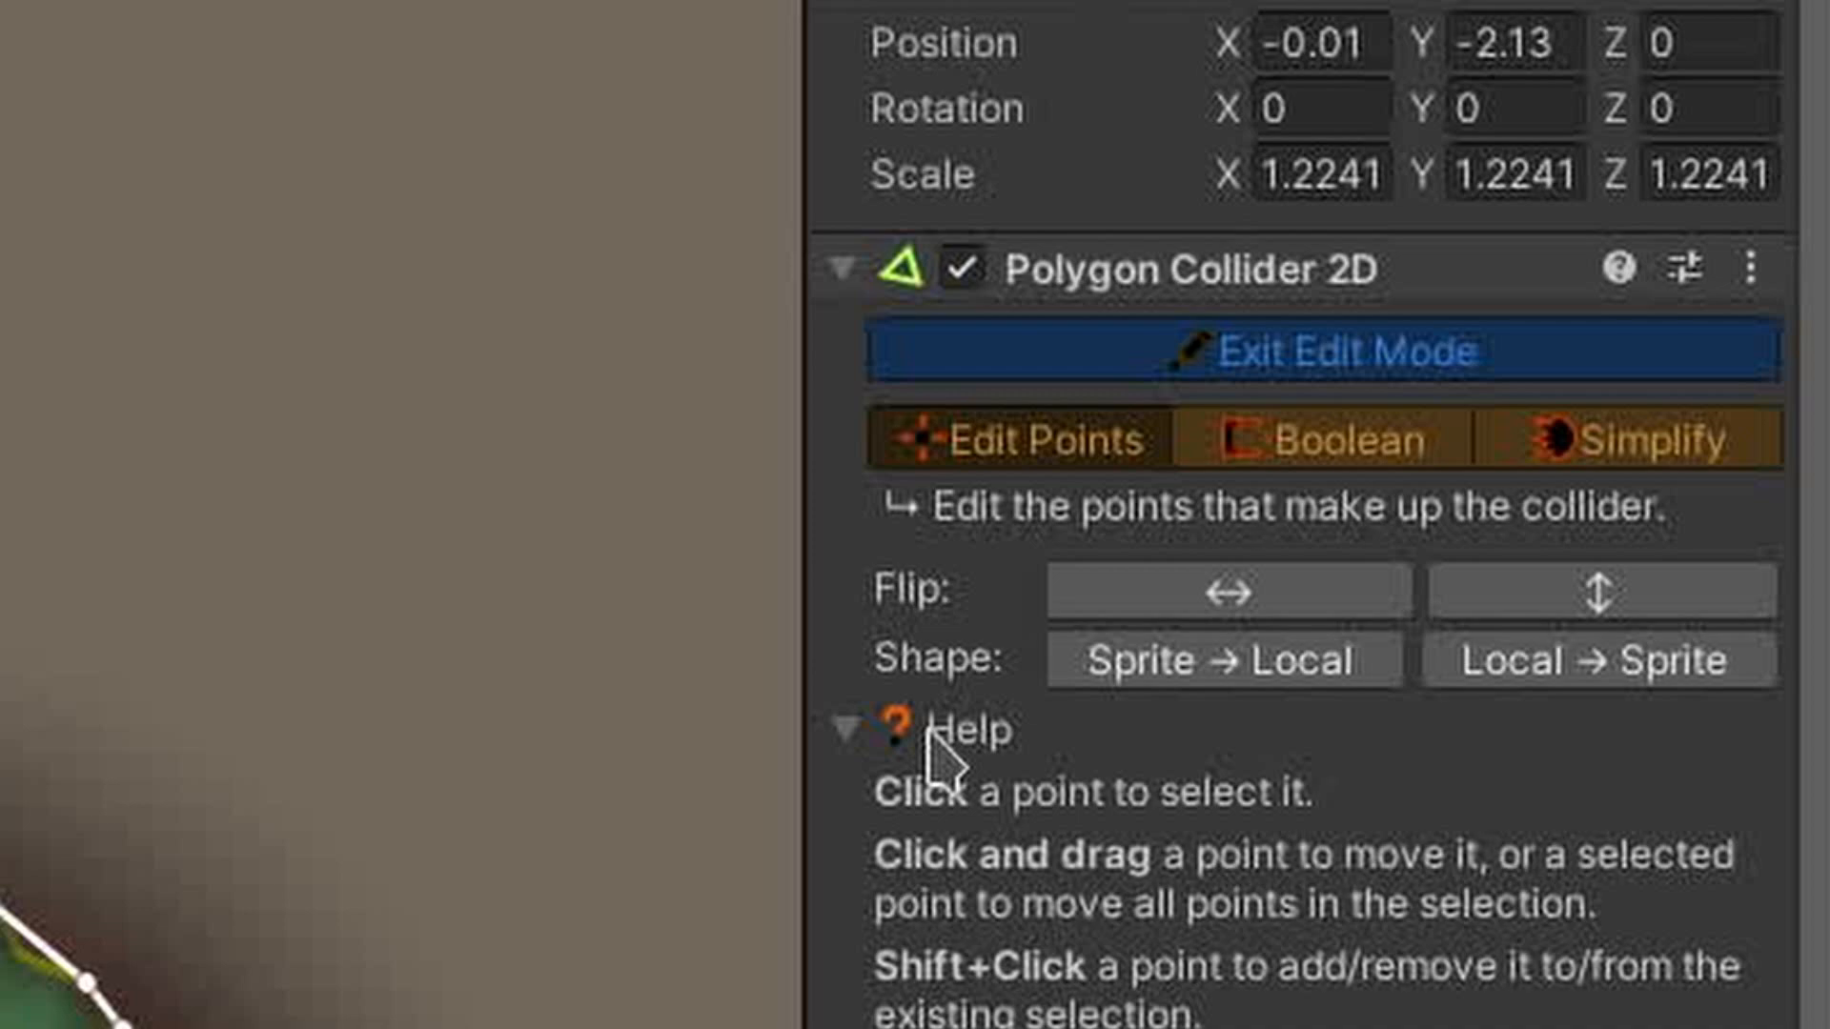
scroll(down, 3)
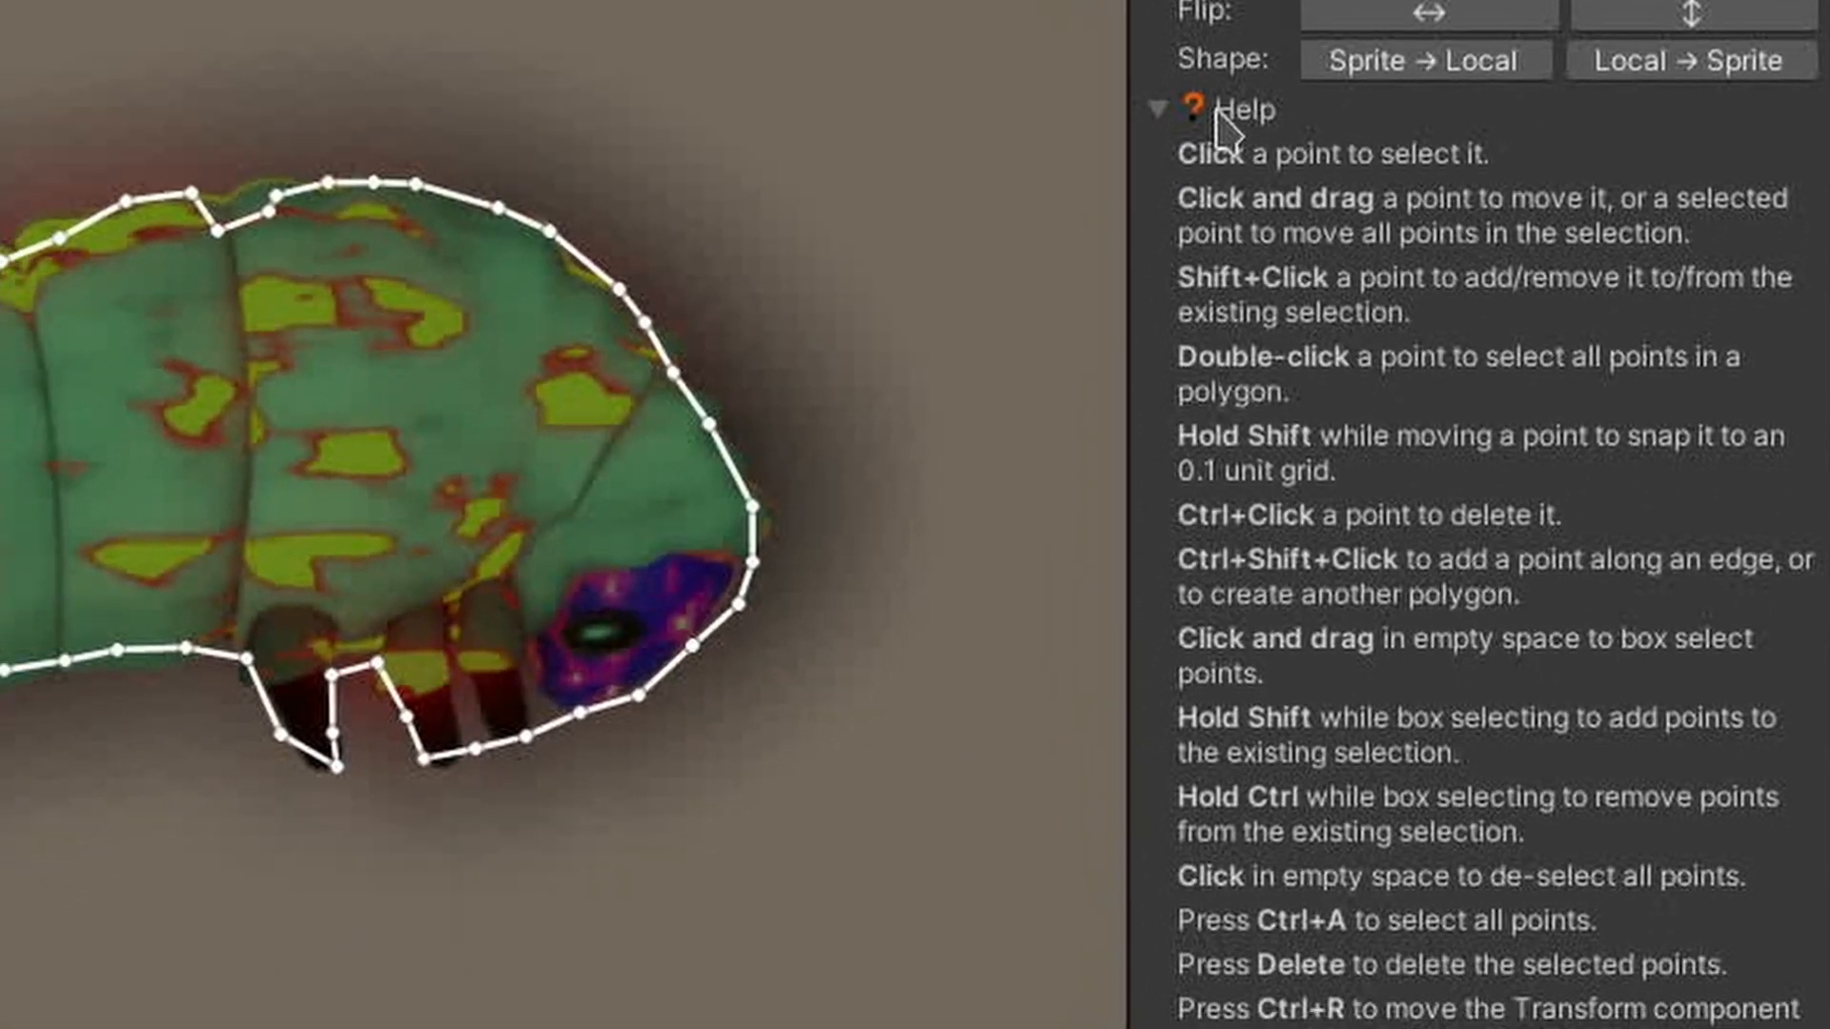